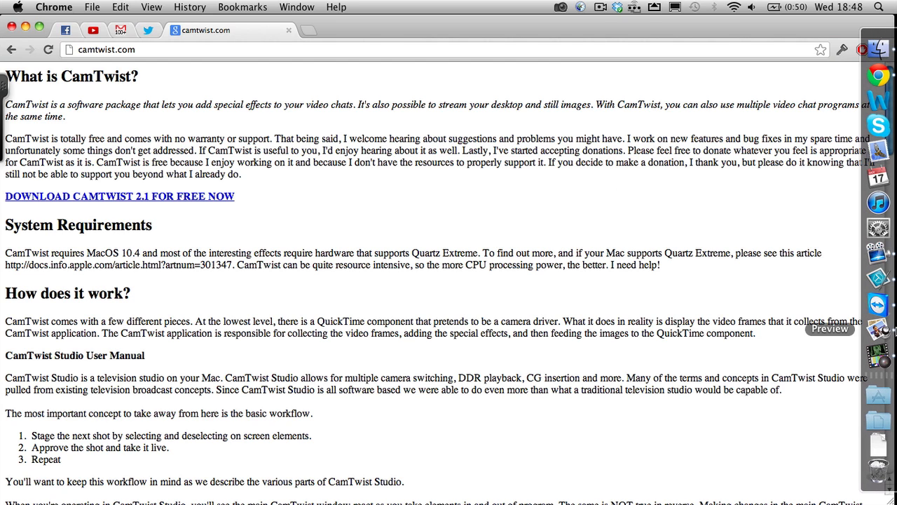
# Step: Bring up the effects setup window and open the live Preview window from Tools
pyautogui.click(877, 356)
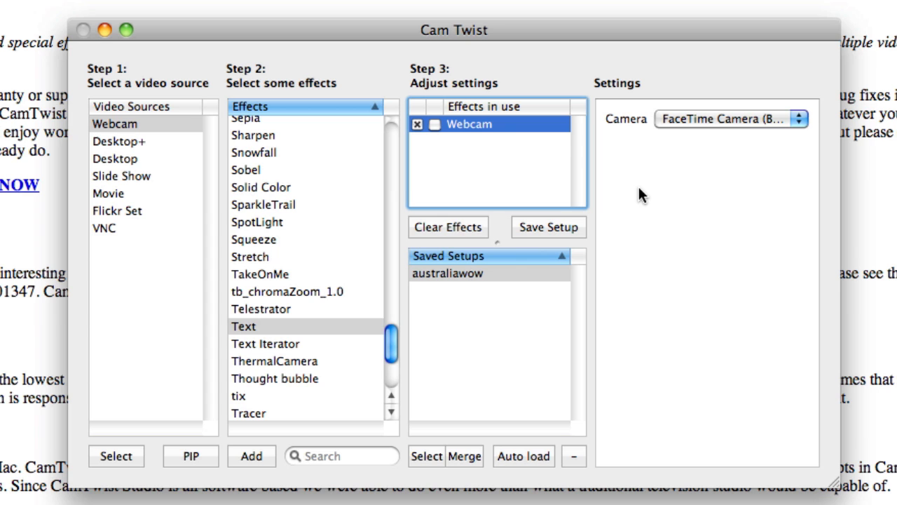
pyautogui.moveTo(642, 195)
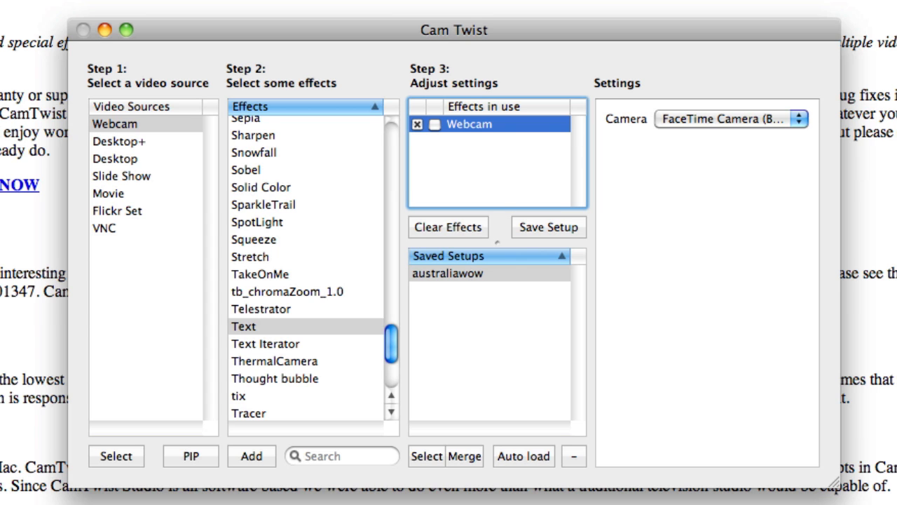
pyautogui.click(255, 11)
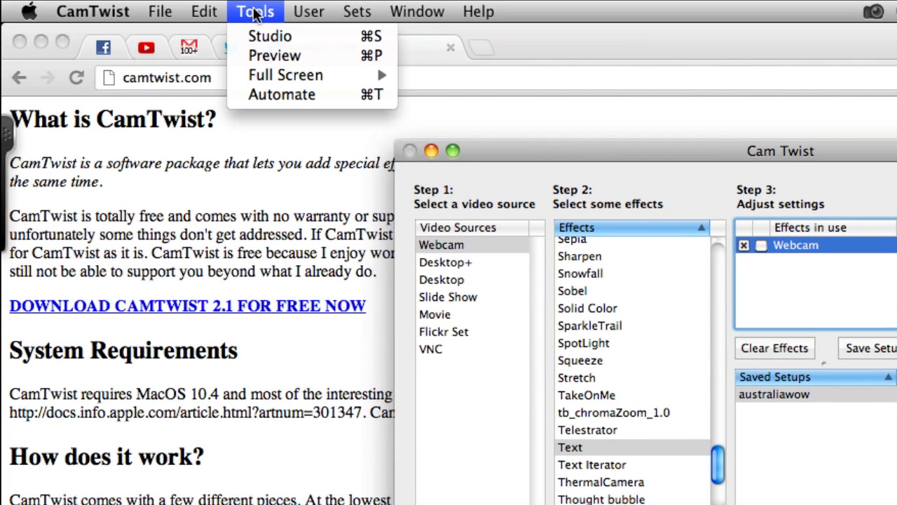
pyautogui.click(275, 57)
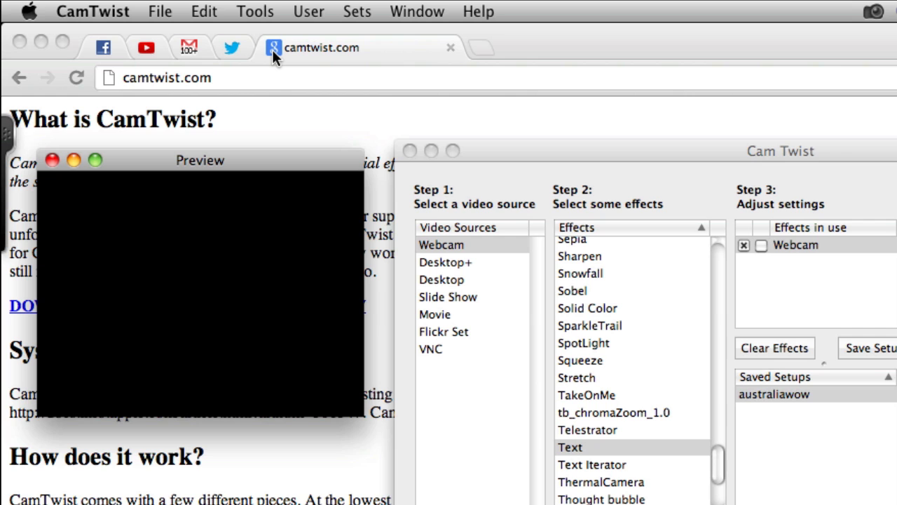
pyautogui.moveTo(427, 134)
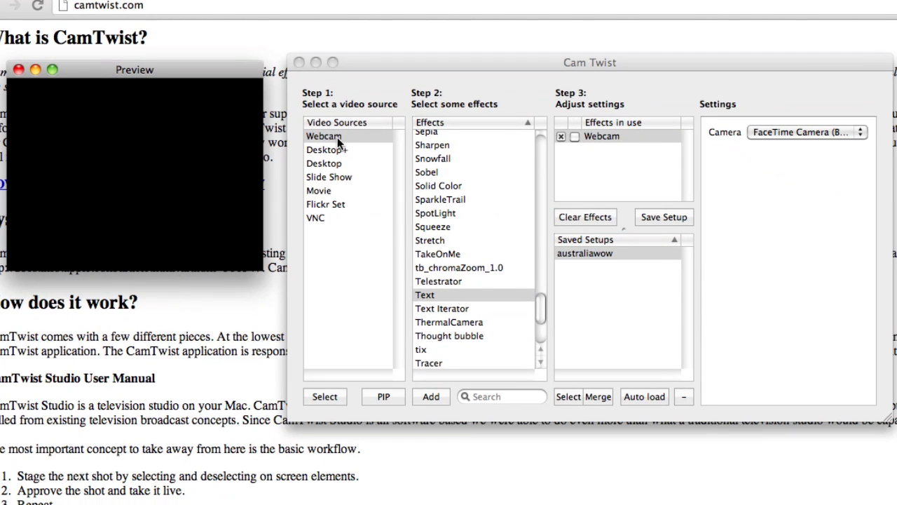
# Step: Choose Webcam as the video source and select its effect layer so the feed appears
pyautogui.click(324, 136)
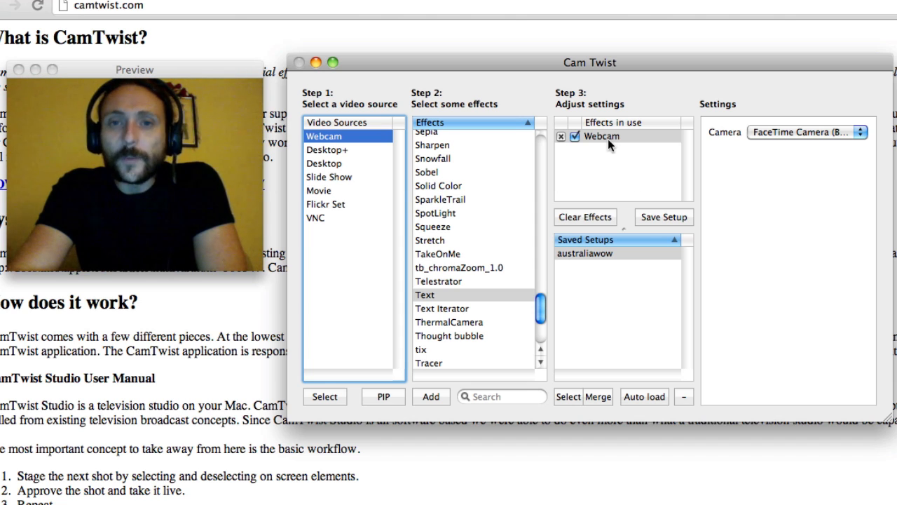
pyautogui.click(600, 136)
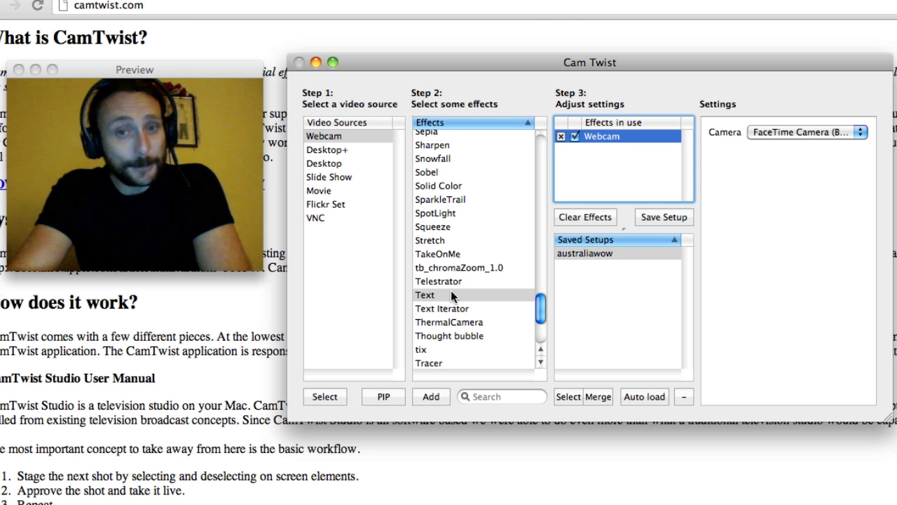
# Step: Add the Text overlays, enter 'Nathan Hague' as the string and choose the LucidaGrande font
pyautogui.scroll(-3)
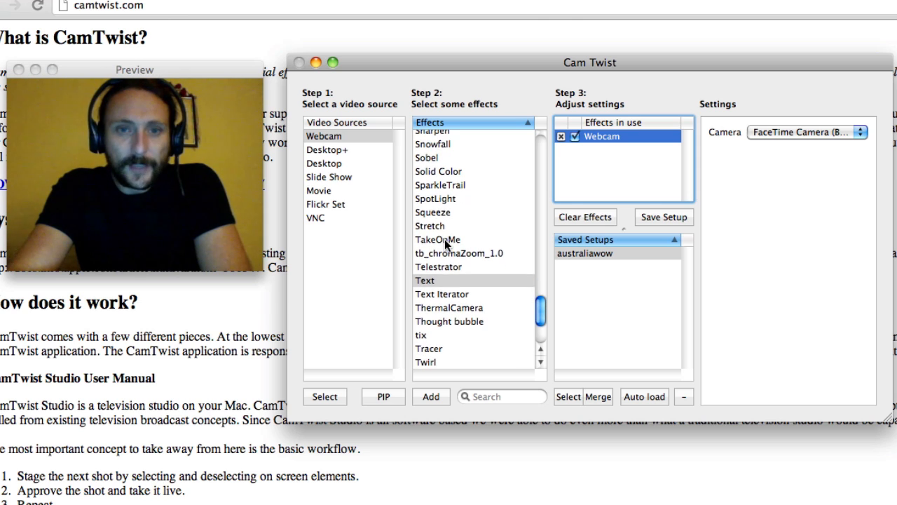
pyautogui.moveTo(429, 281)
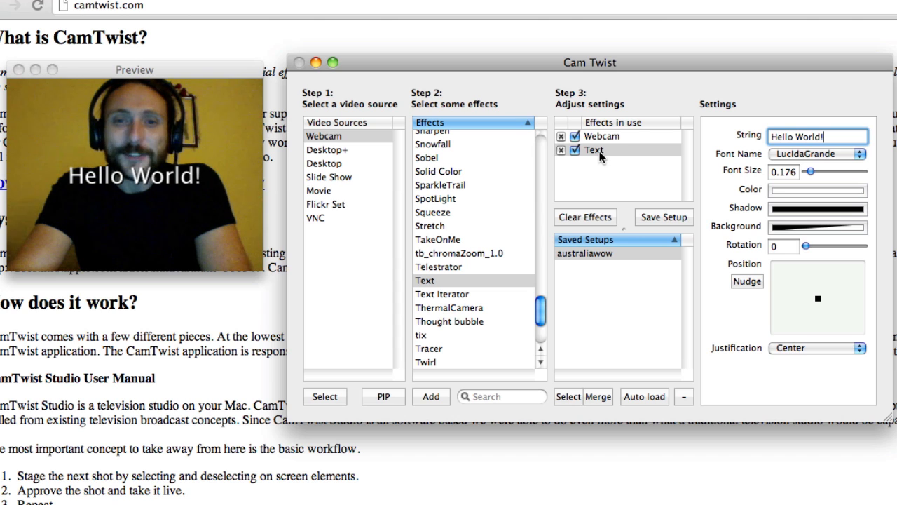
pyautogui.click(594, 150)
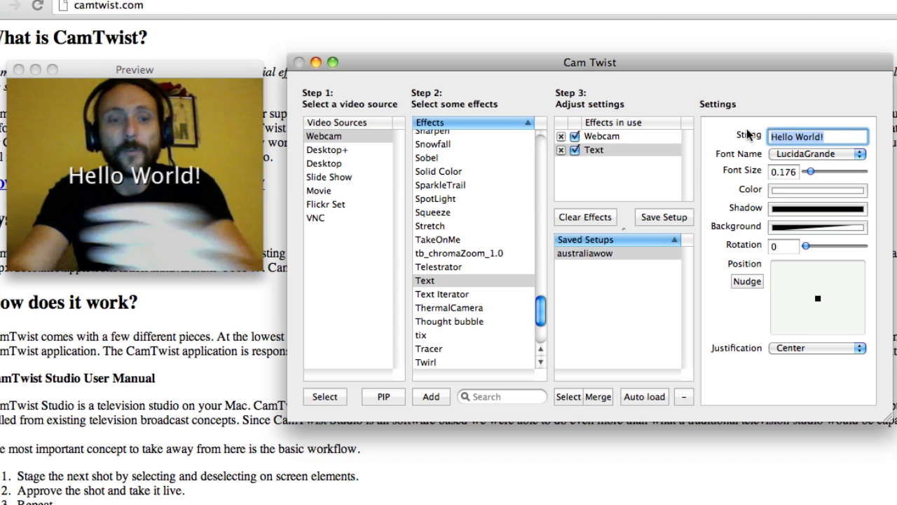
pyautogui.write('Nathan Hague')
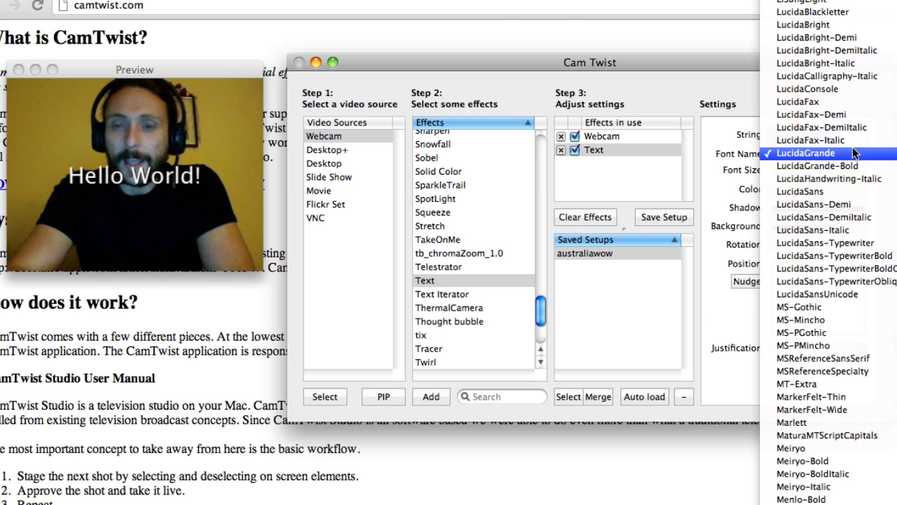
pyautogui.click(805, 152)
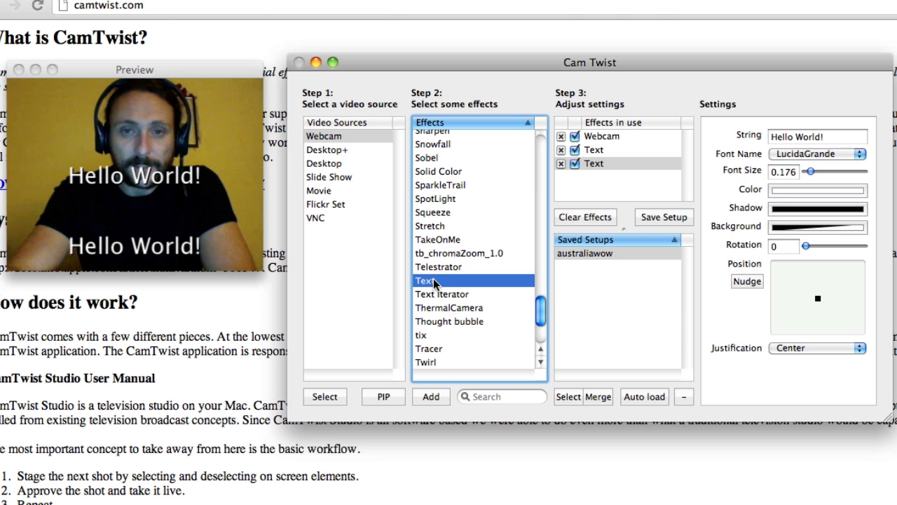
# Step: Set the second text overlay's string to australiawow.com.au and shrink its font size to 0.094
pyautogui.click(595, 163)
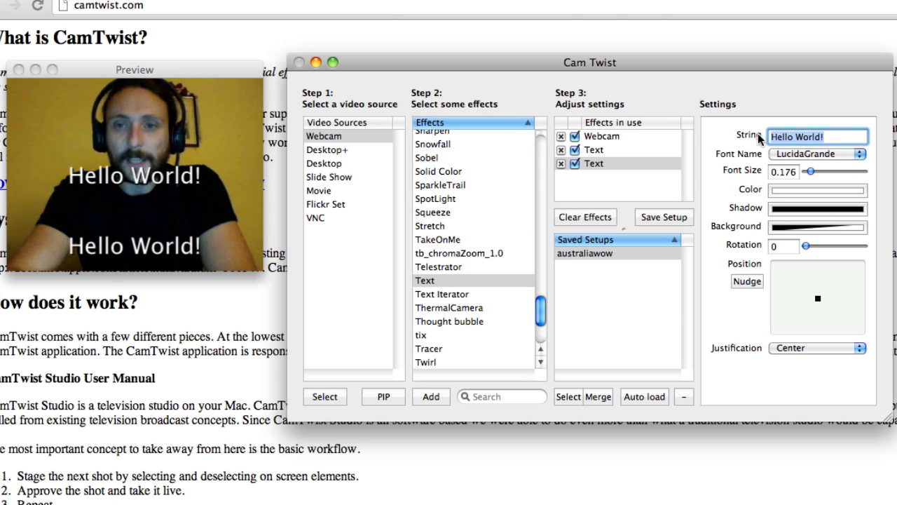
pyautogui.write('australiawow.com.au')
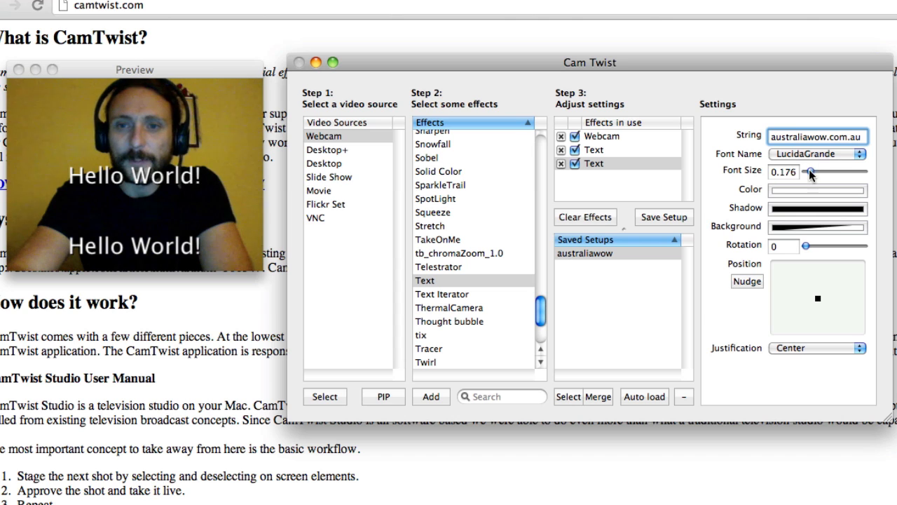
pyautogui.moveTo(810, 171); pyautogui.dragTo(808, 171)
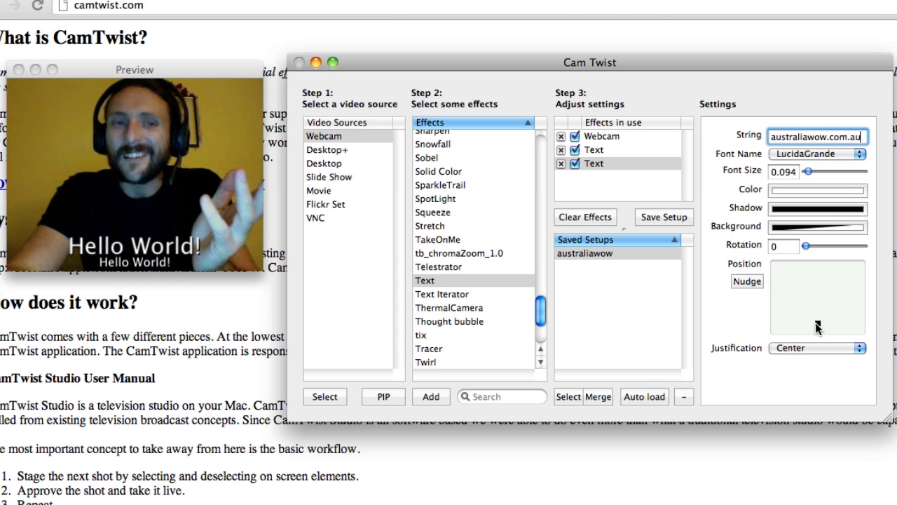
pyautogui.moveTo(417, 11)
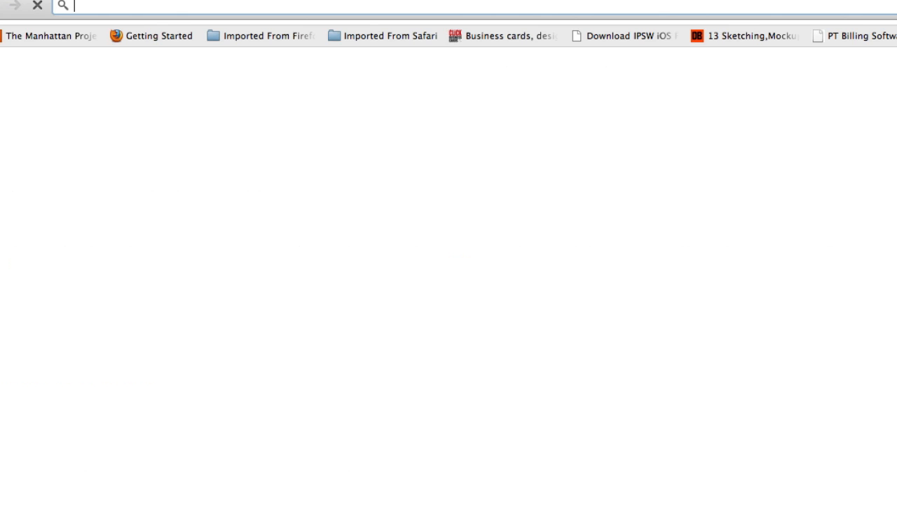
# Step: Go to australiawow.com.au, enter the password and log in to the Trainer Space
pyautogui.write('australiawow.com.au/index.ph')
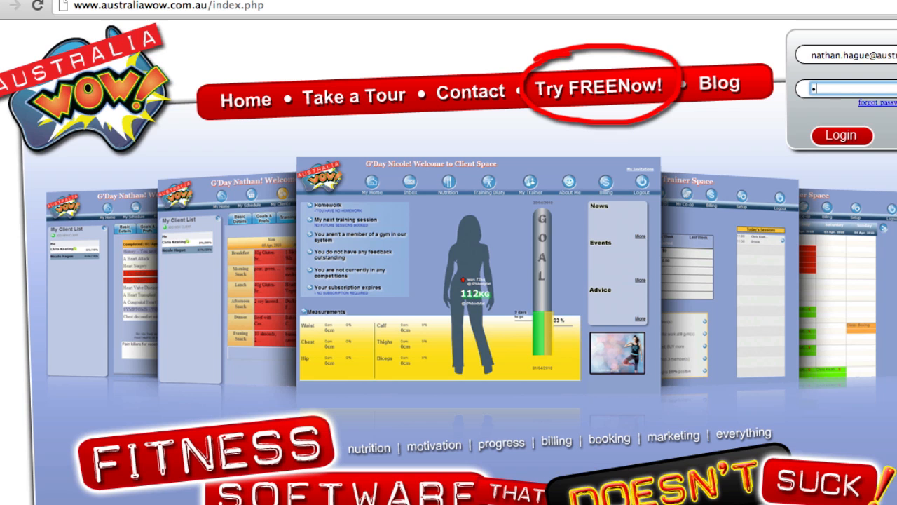
pyautogui.write('password')
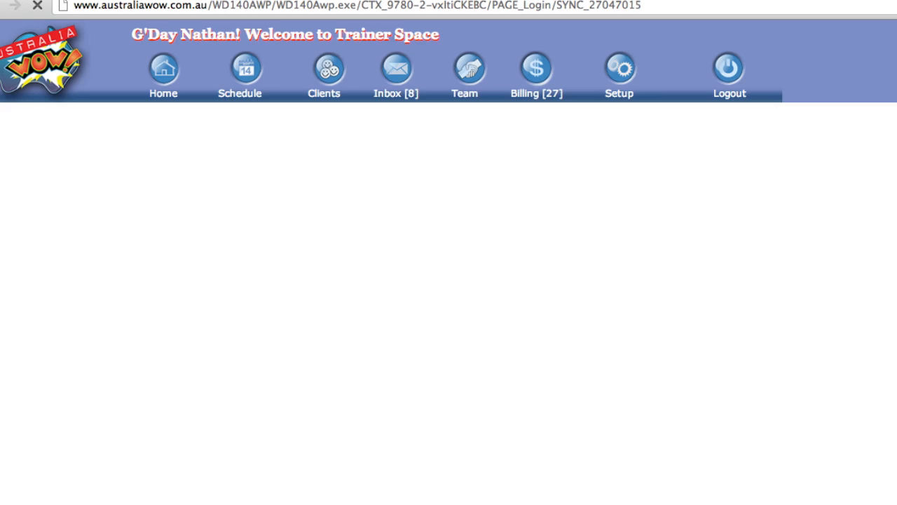
pyautogui.click(162, 73)
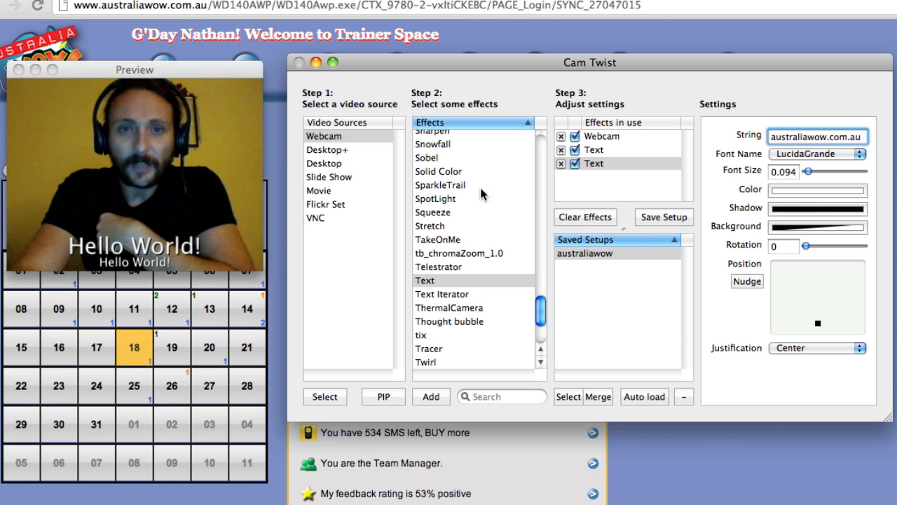
# Step: Add the Image Downloader effect to the webcam layers and select it to show its settings
pyautogui.scroll(3)
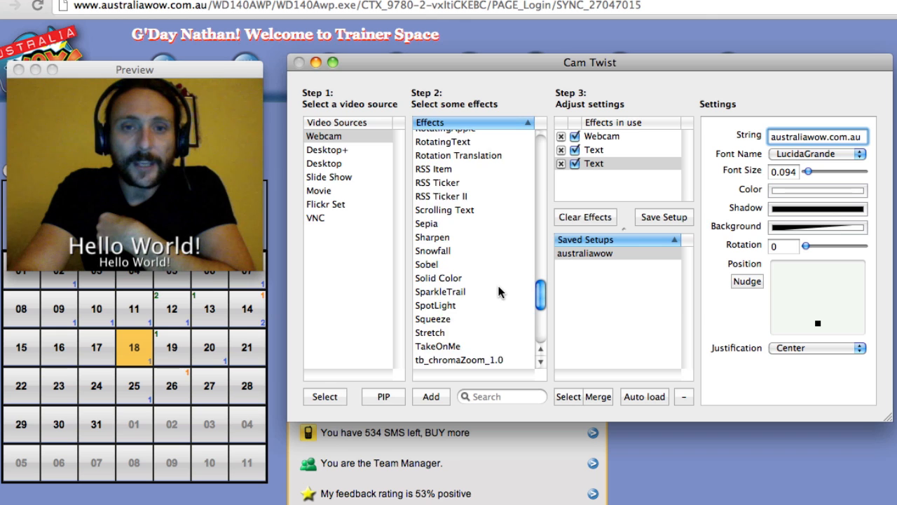
pyautogui.scroll(3)
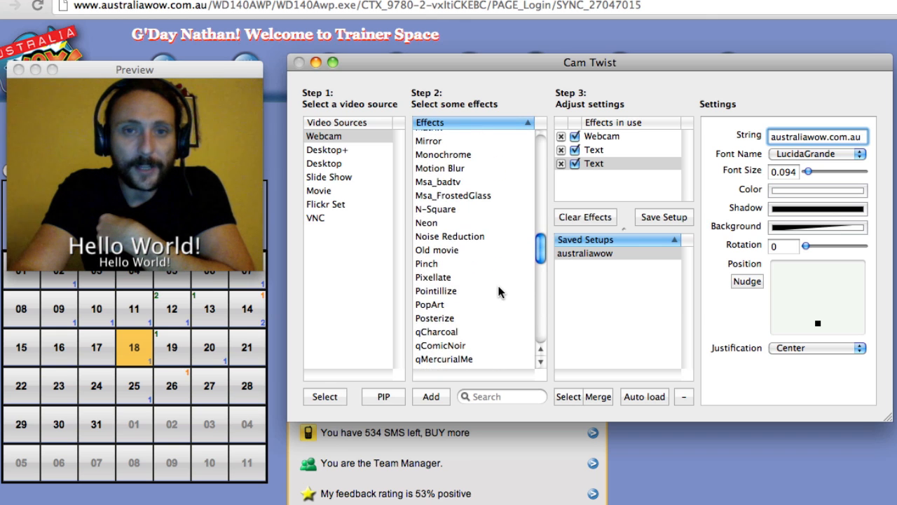
pyautogui.scroll(3)
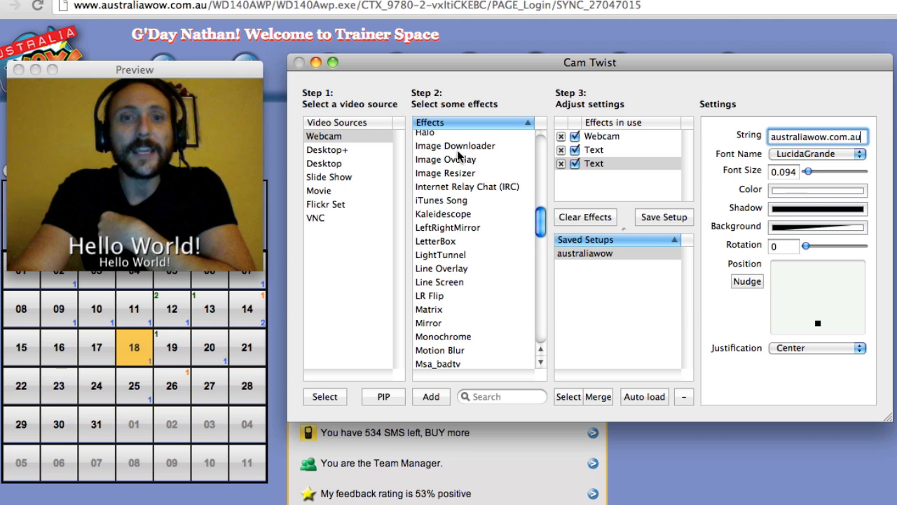
pyautogui.click(456, 146)
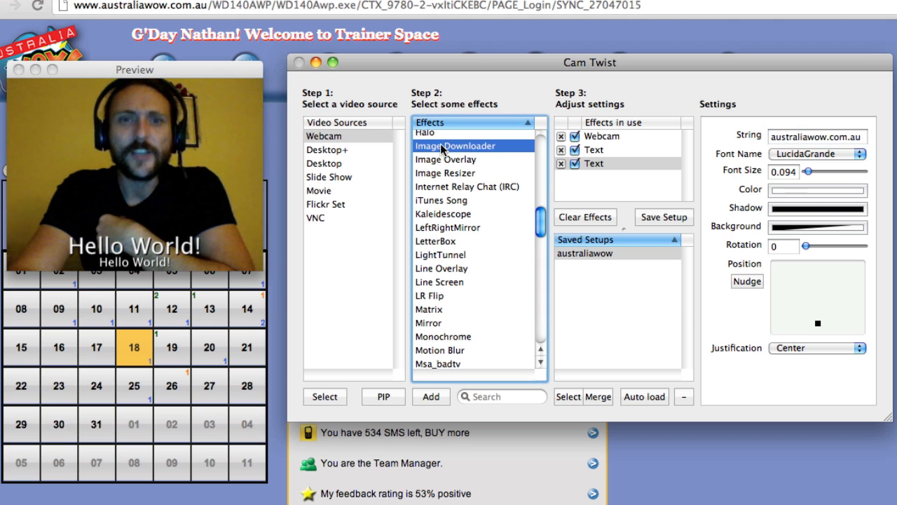
pyautogui.click(430, 395)
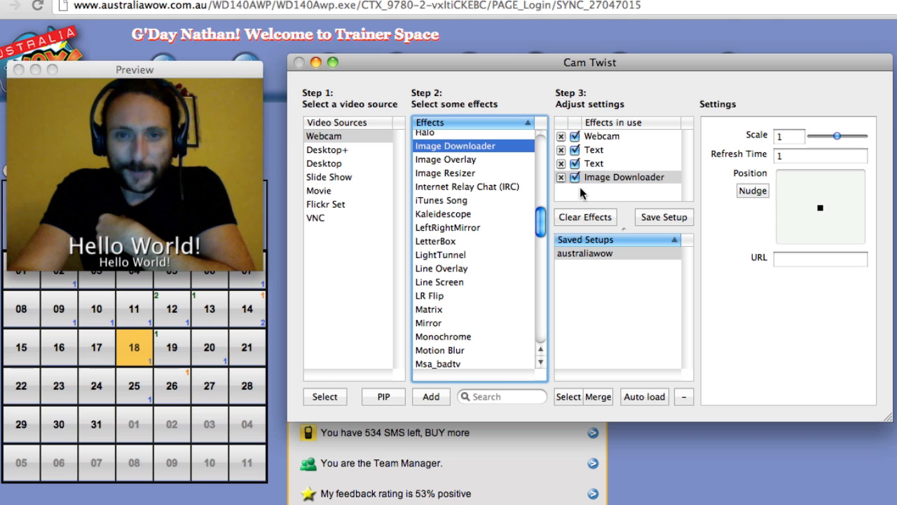
pyautogui.click(624, 177)
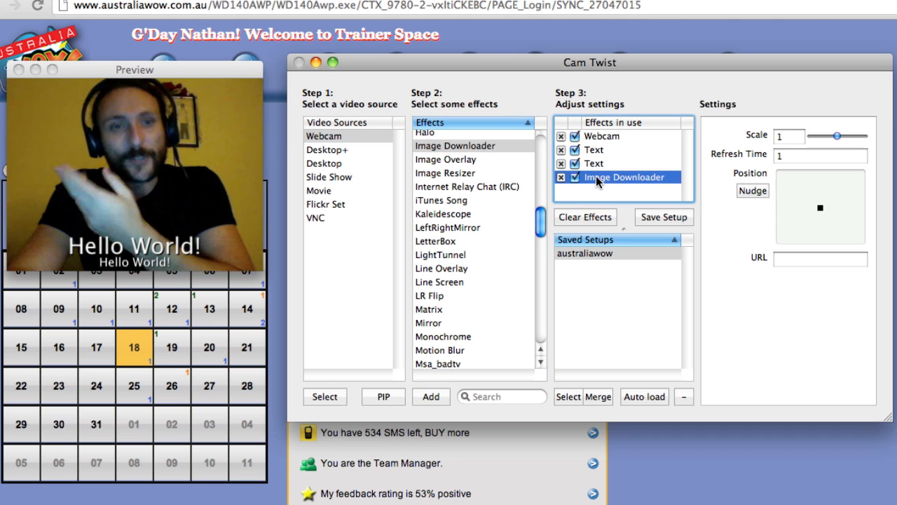
pyautogui.moveTo(586, 104)
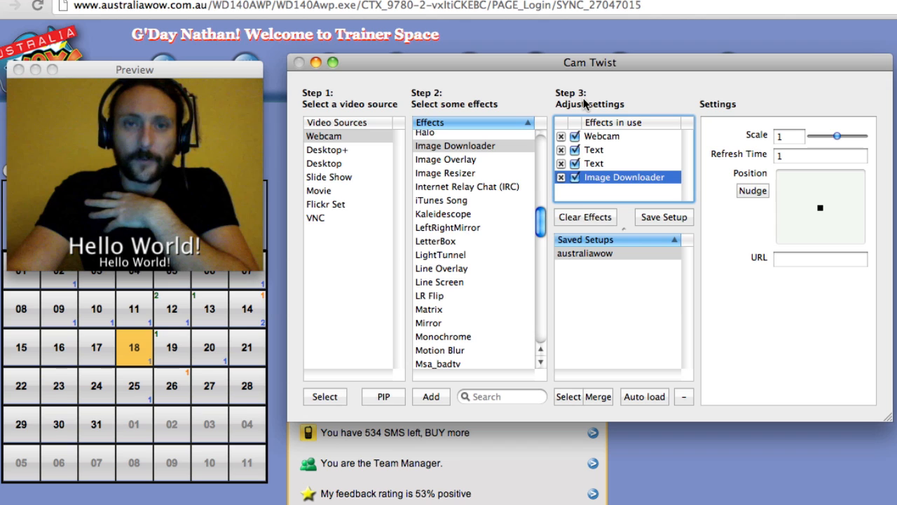
pyautogui.moveTo(587, 103)
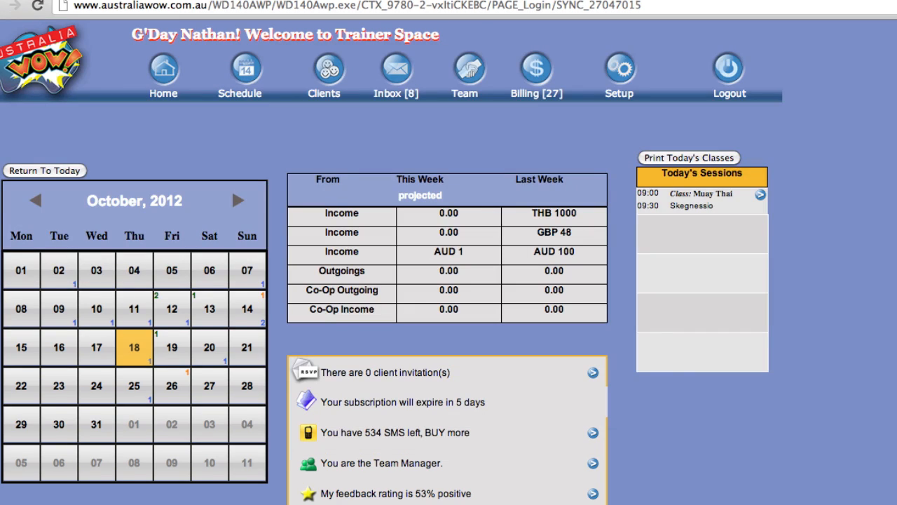
pyautogui.moveTo(329, 70)
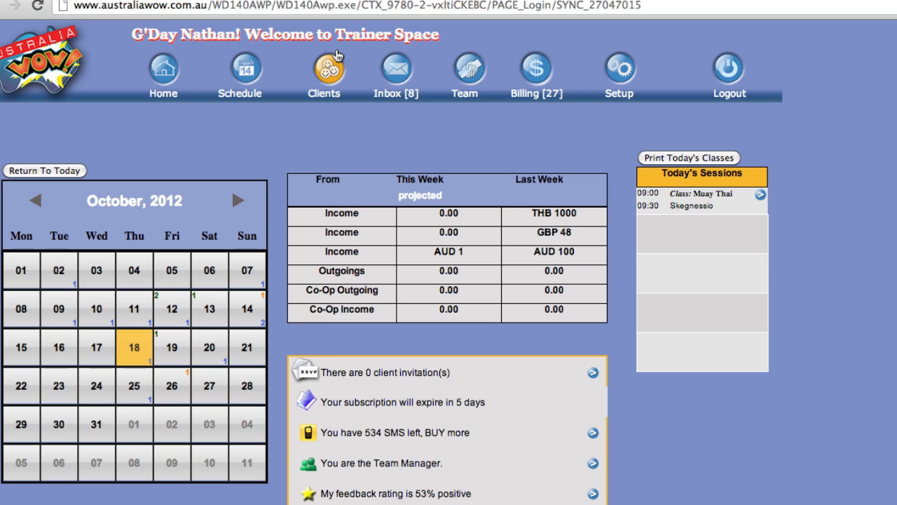
pyautogui.moveTo(96, 102)
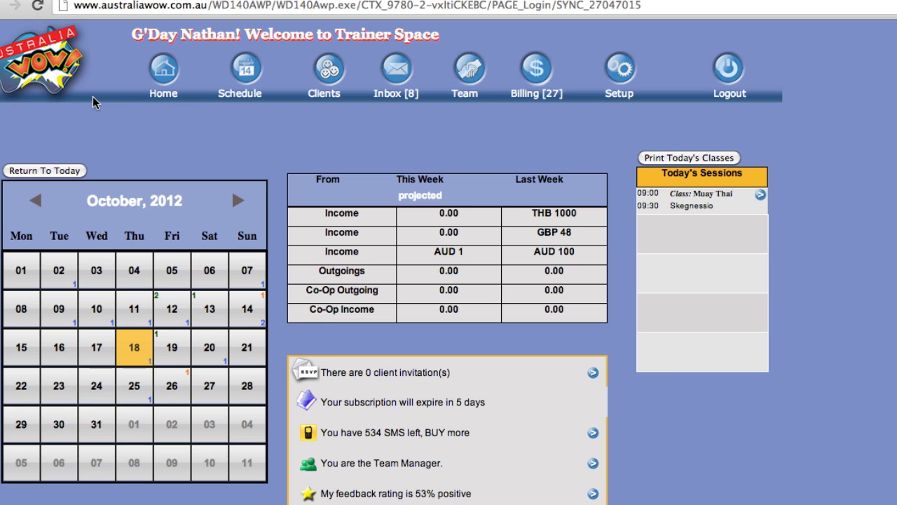
pyautogui.moveTo(42, 65)
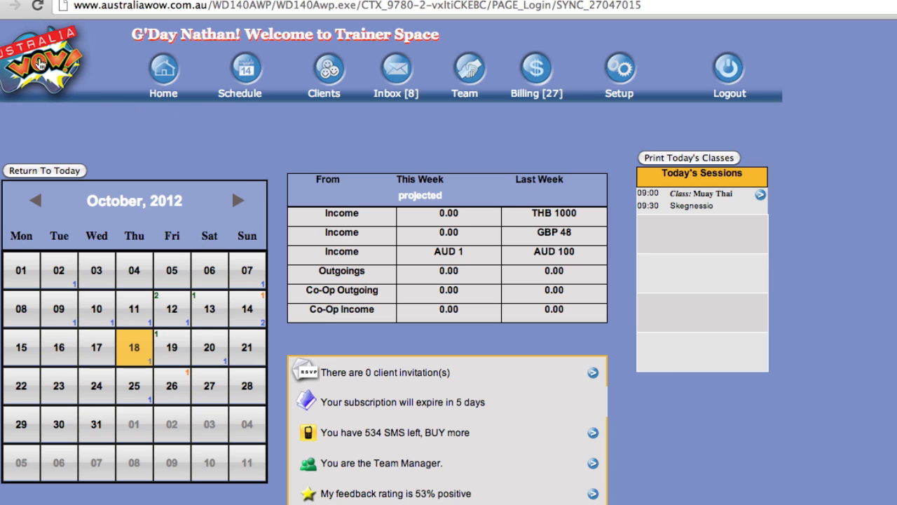
# Step: Bring up the context menu on the site's Australia WOW logo to copy its image URL
pyautogui.rightClick(45, 63)
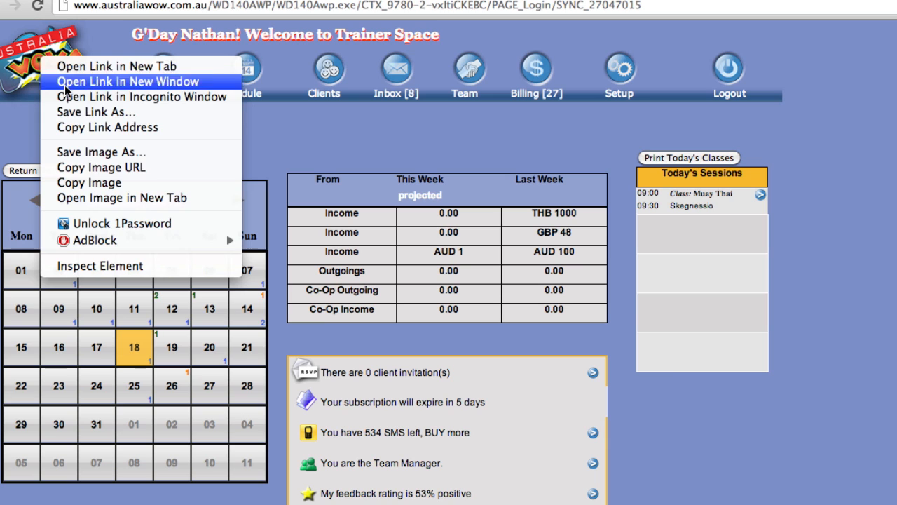
pyautogui.moveTo(101, 167)
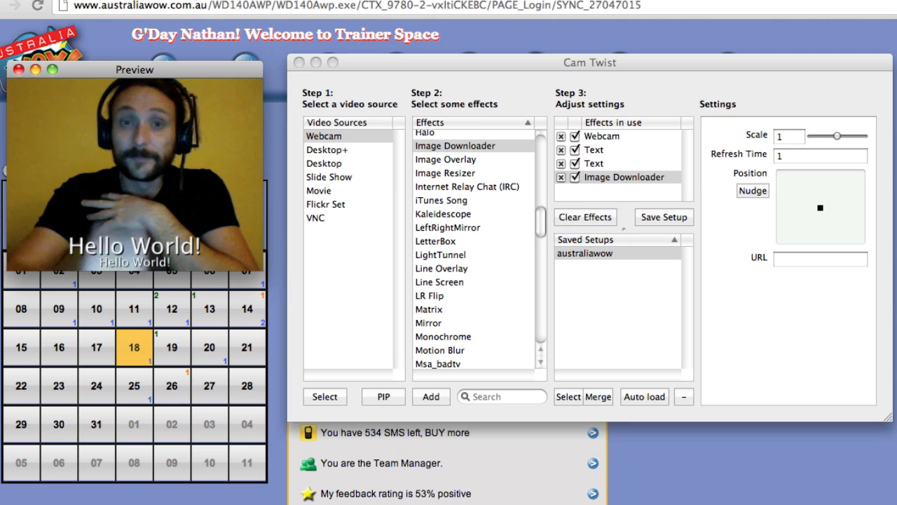
pyautogui.moveTo(329, 63)
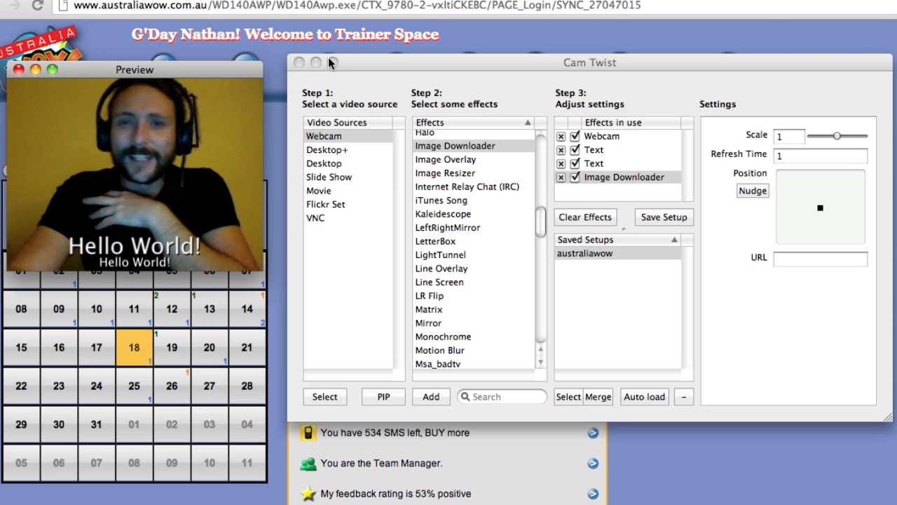
pyautogui.click(623, 176)
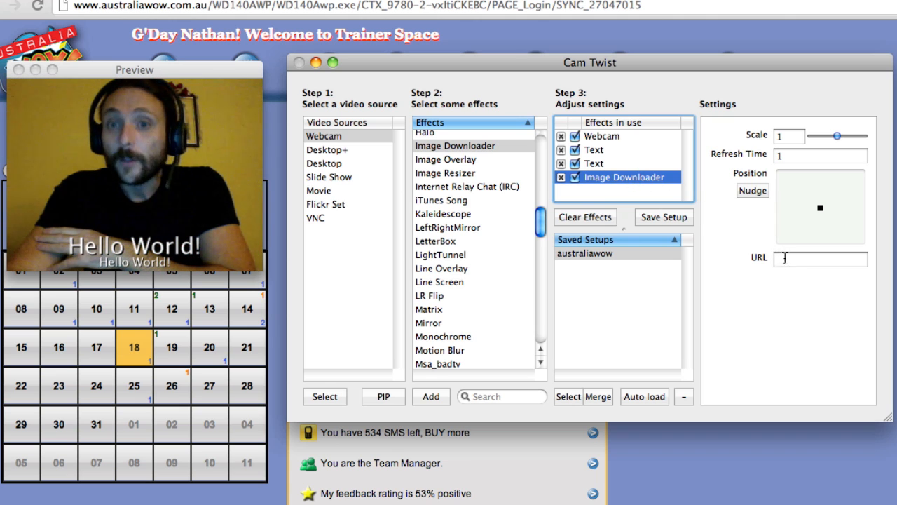
pyautogui.click(820, 259)
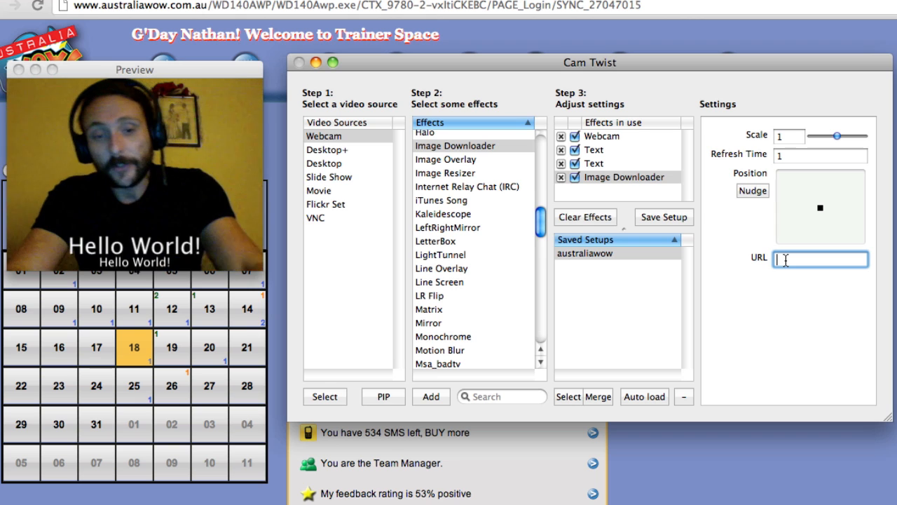
pyautogui.write('WEB/logo_Small.png')
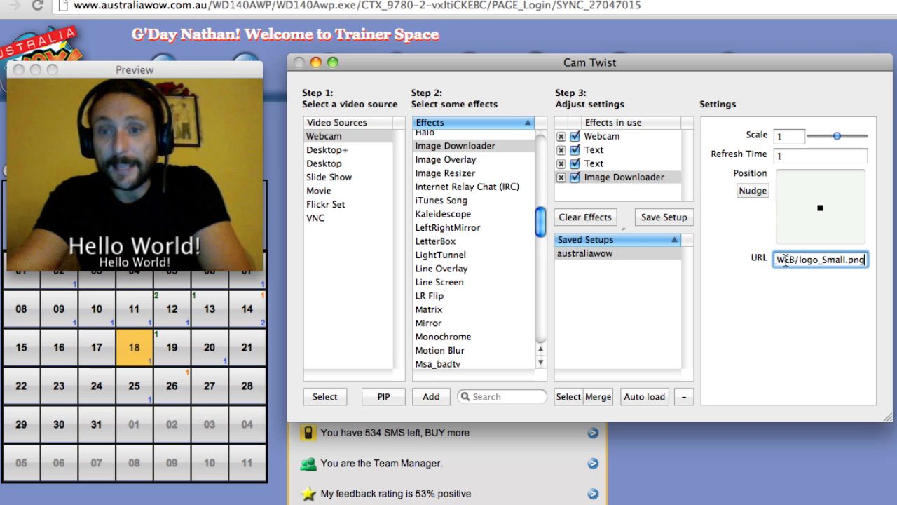
pyautogui.write('http://www.australia')
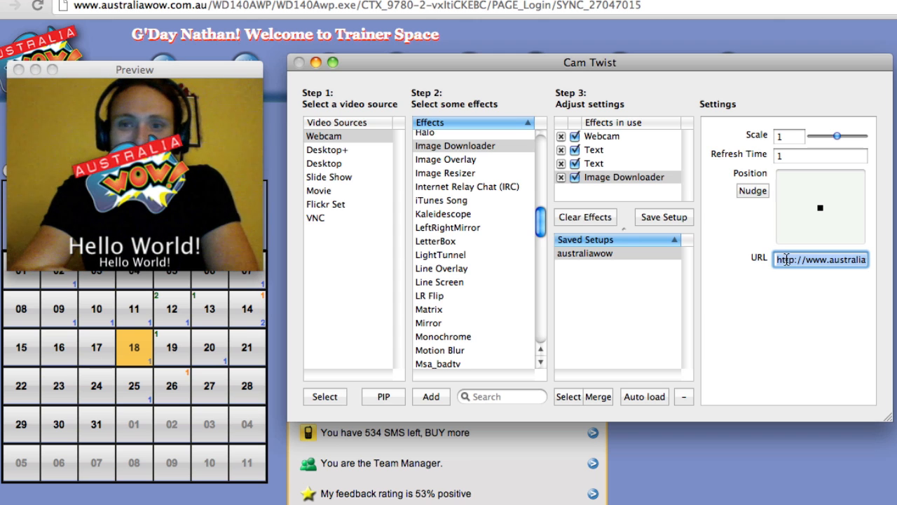
pyautogui.moveTo(818, 185)
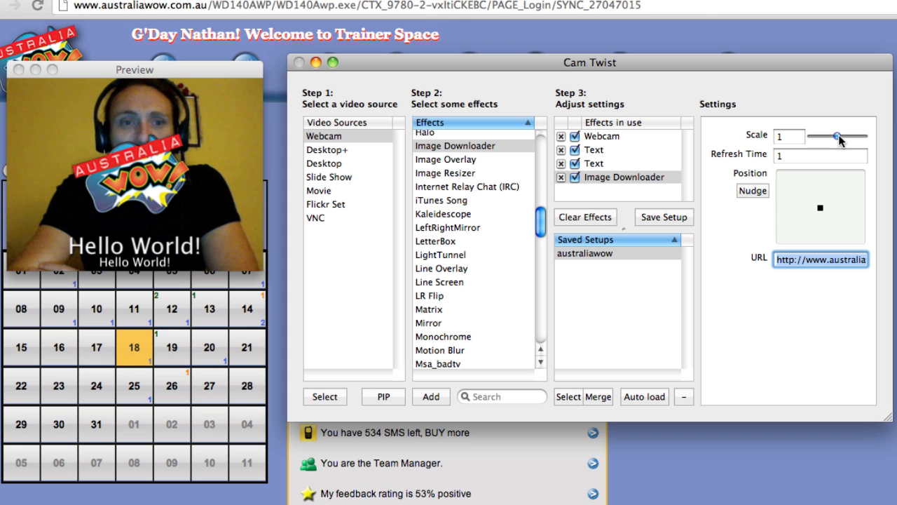
# Step: Scale the logo to about 0.375 and position it at the preview's lower left
pyautogui.moveTo(838, 136); pyautogui.dragTo(819, 136)
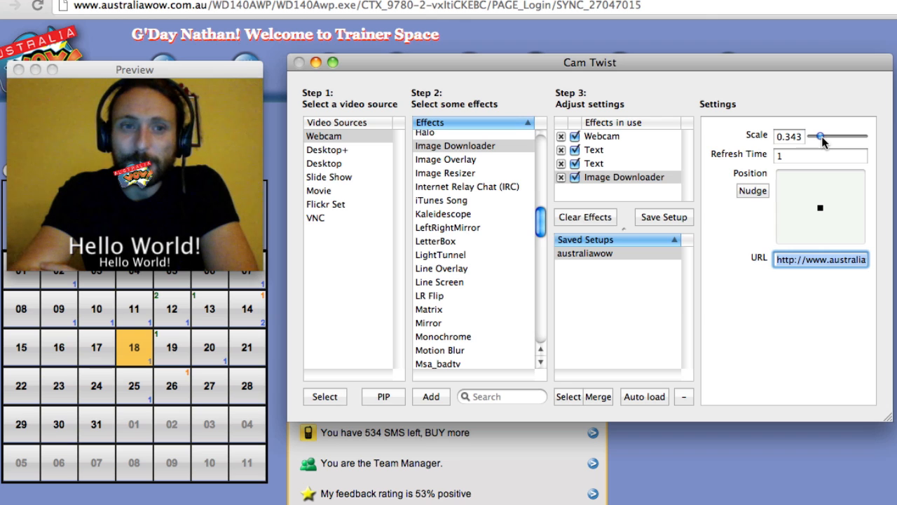
pyautogui.moveTo(819, 136); pyautogui.dragTo(820, 136)
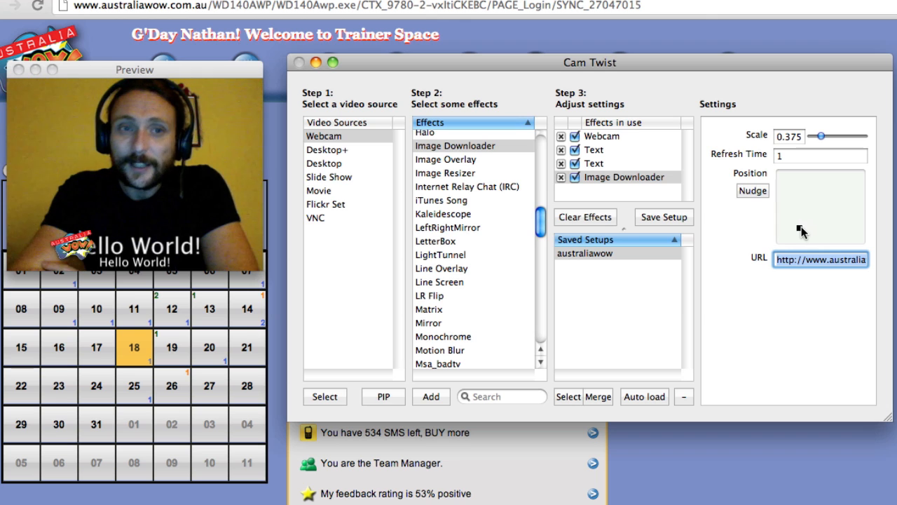
pyautogui.moveTo(791, 232)
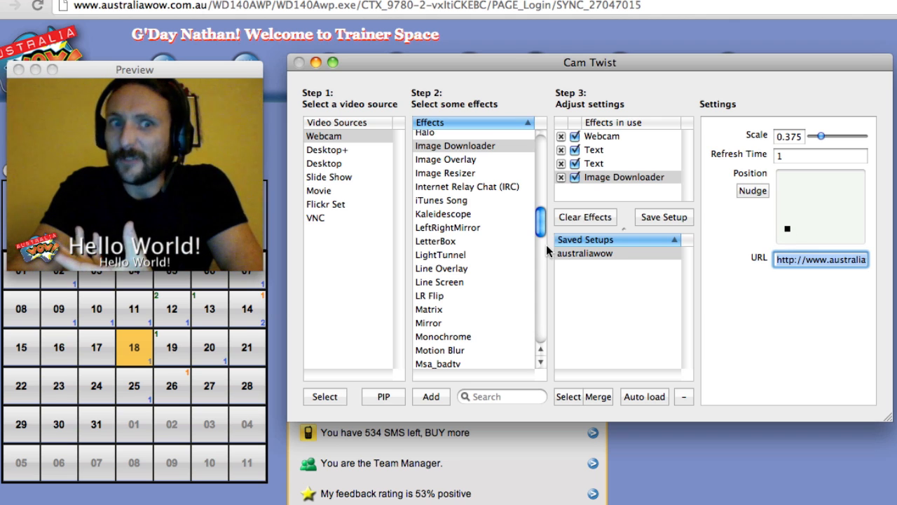
# Step: Add a Solid Color effect as a new layer over the webcam preview
pyautogui.scroll(-3)
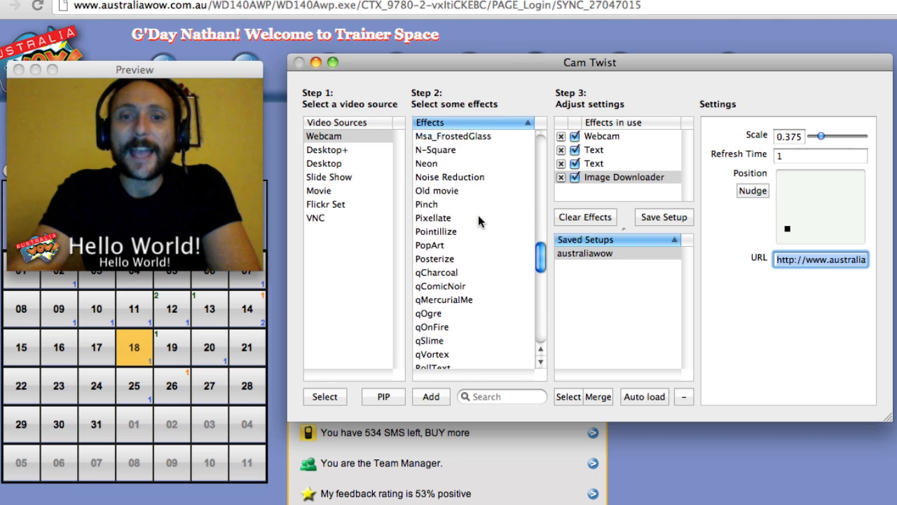
pyautogui.scroll(-3)
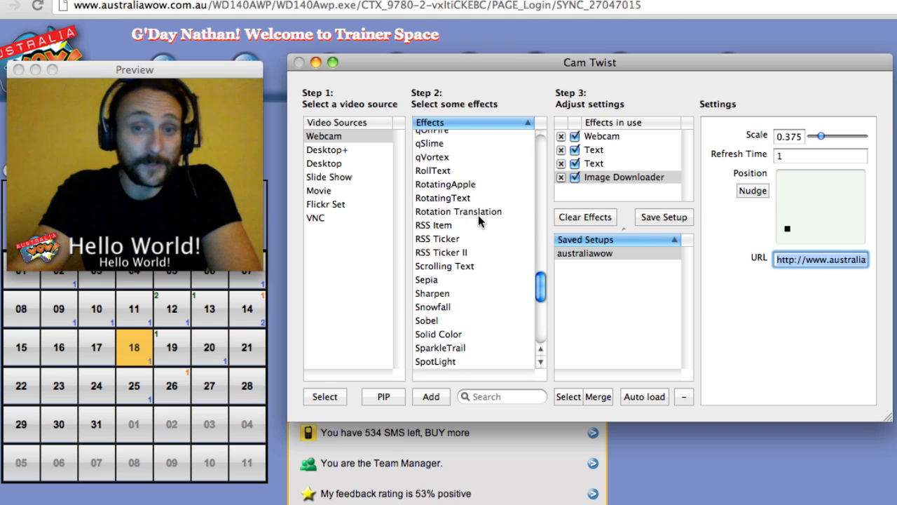
pyautogui.scroll(-3)
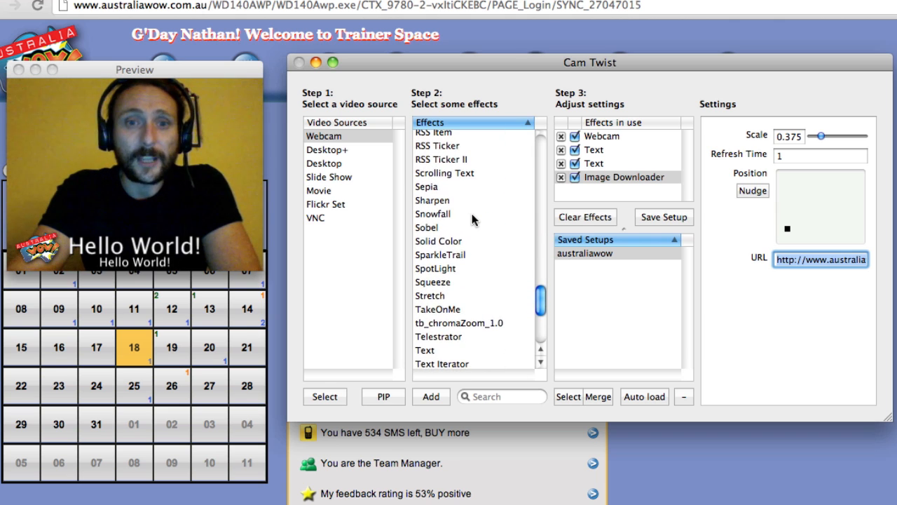
pyautogui.moveTo(428, 245)
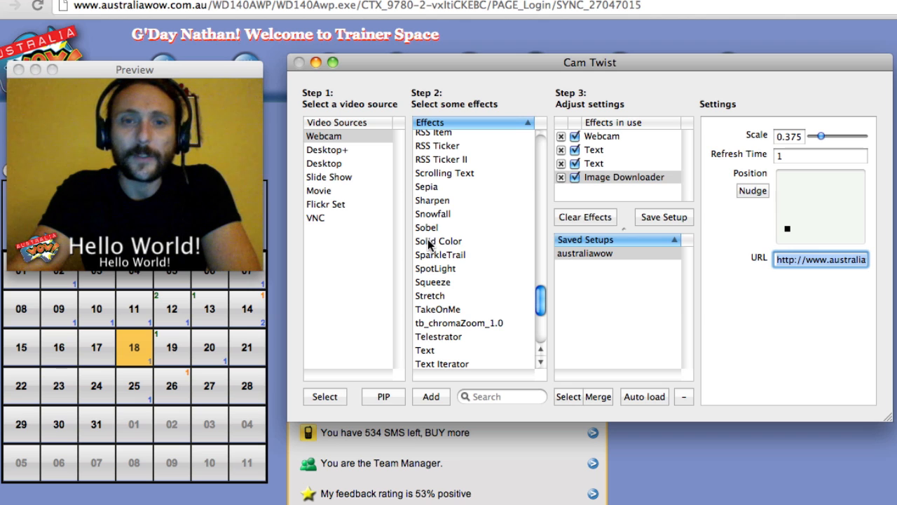
pyautogui.click(437, 241)
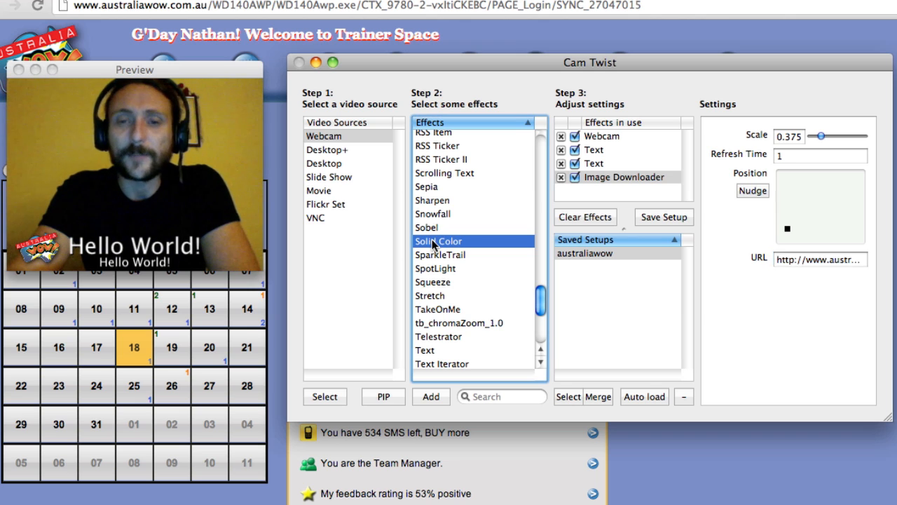
pyautogui.click(430, 396)
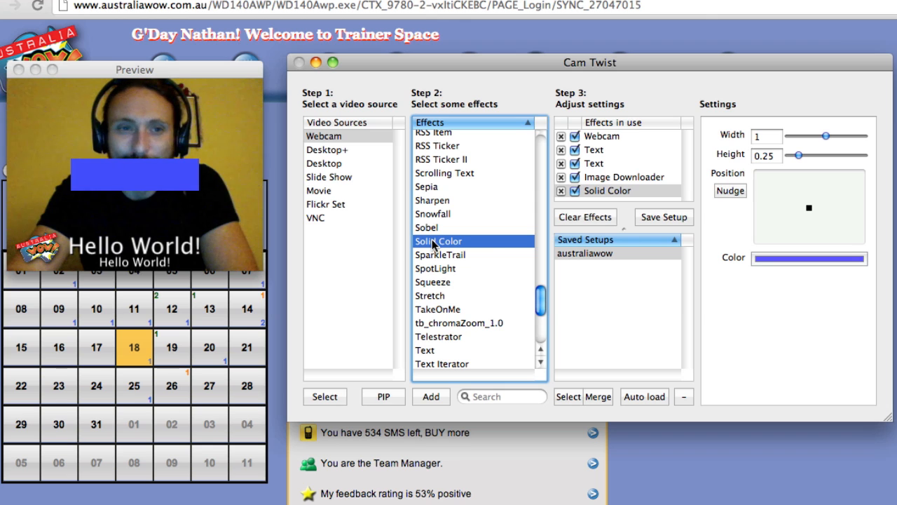
pyautogui.moveTo(802, 229)
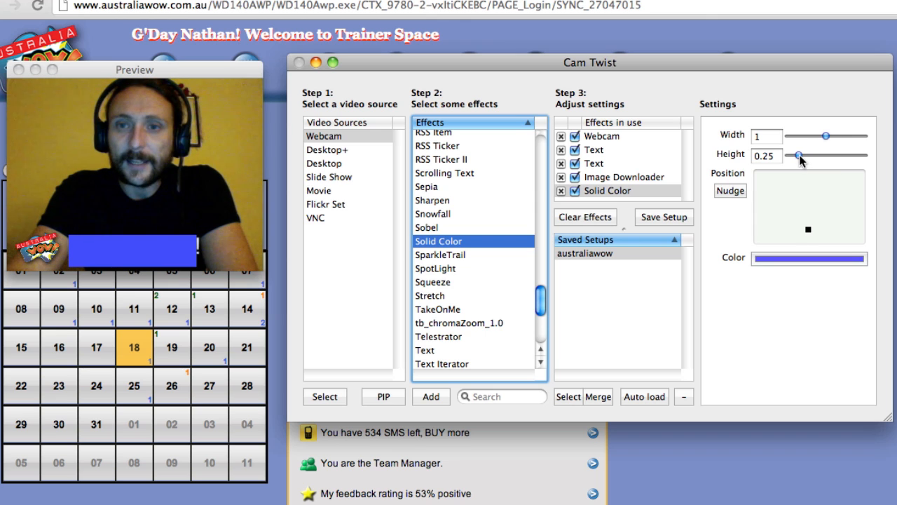
# Step: Make the blue bar slightly taller and stretch it across the full preview width
pyautogui.moveTo(798, 154); pyautogui.dragTo(802, 154)
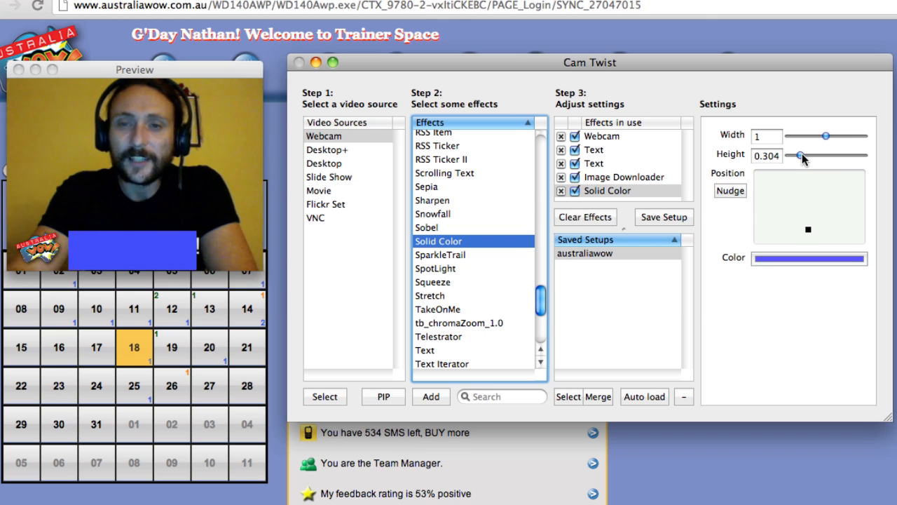
pyautogui.moveTo(826, 136); pyautogui.dragTo(841, 136)
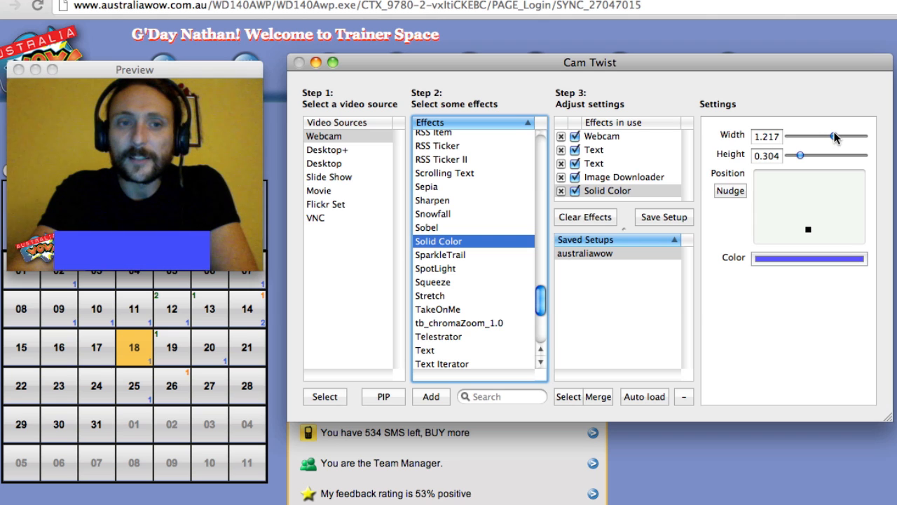
pyautogui.moveTo(833, 136); pyautogui.dragTo(862, 136)
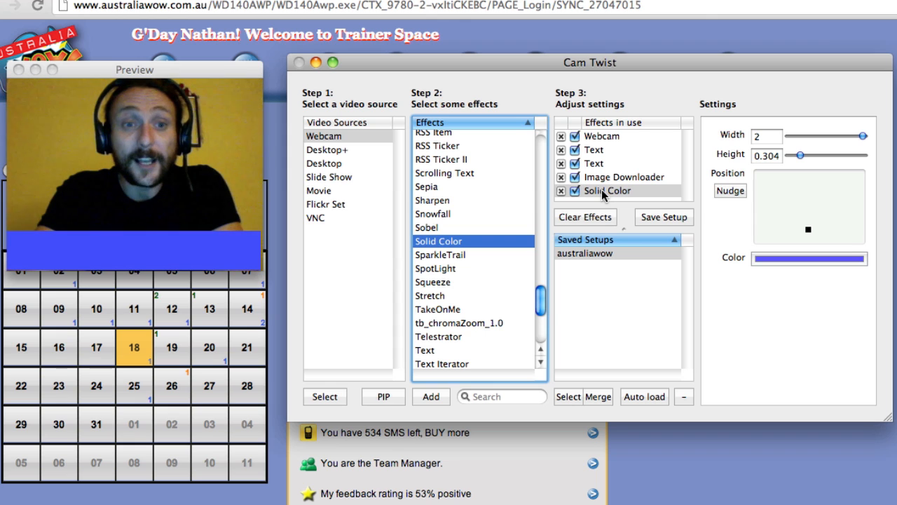
pyautogui.click(606, 191)
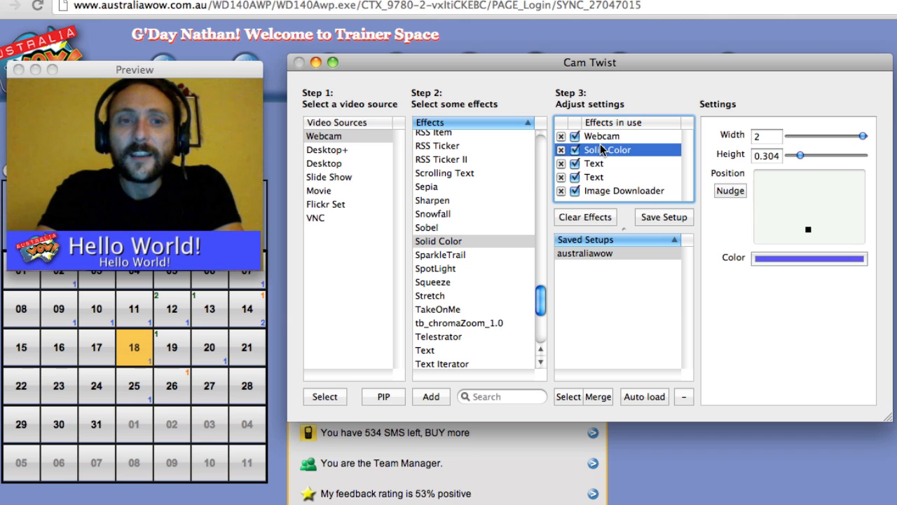
pyautogui.moveTo(600, 188)
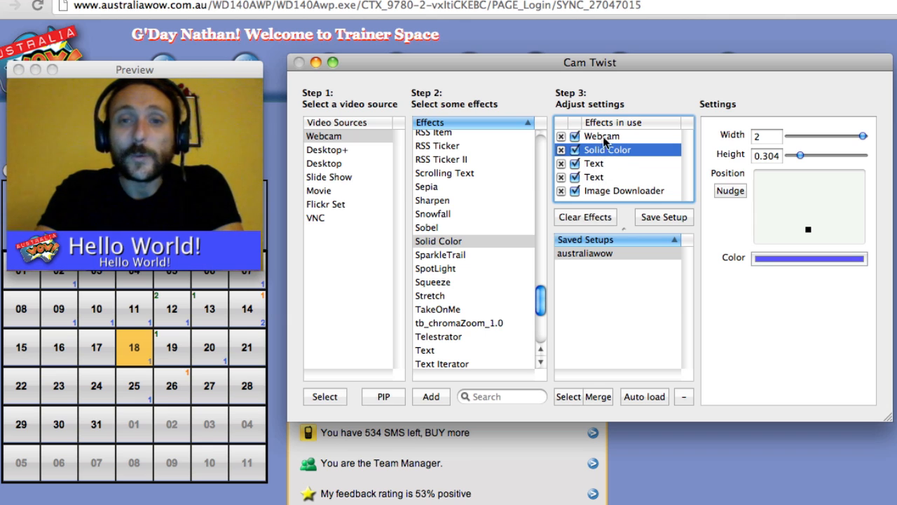
pyautogui.moveTo(611, 157)
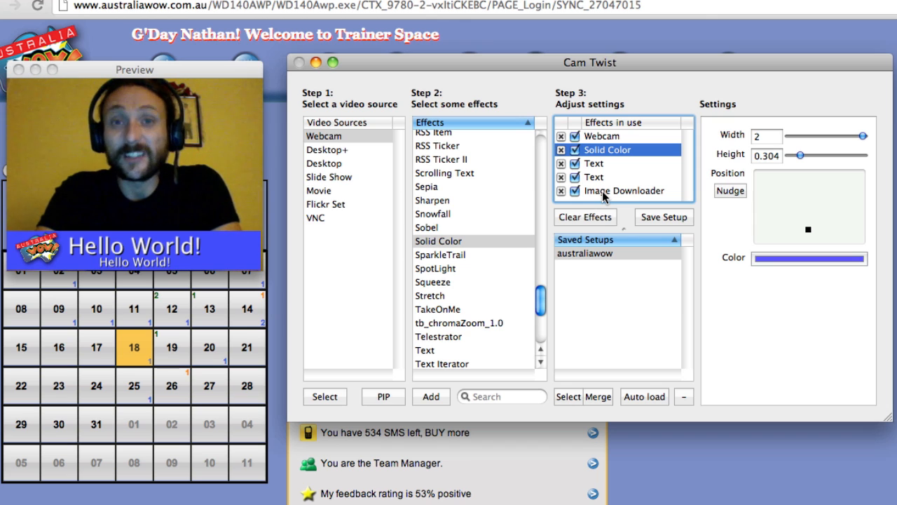
pyautogui.moveTo(651, 213)
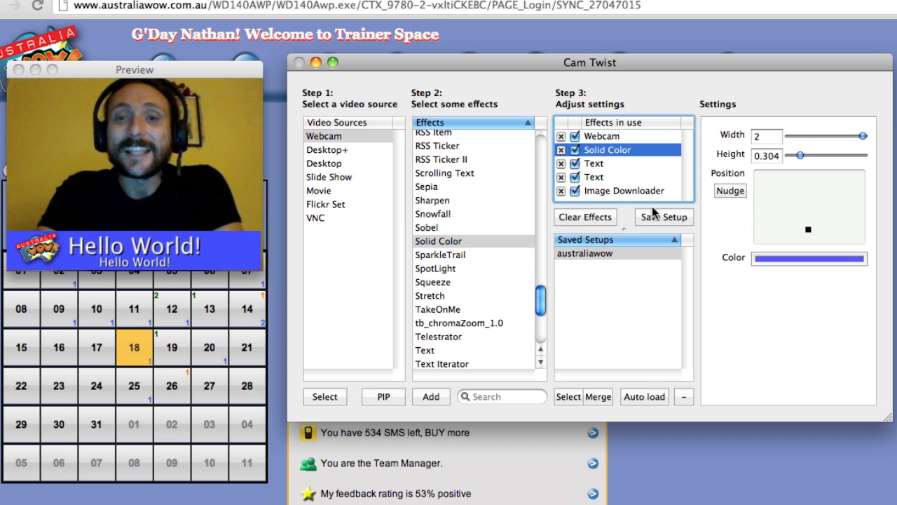
# Step: Save the selected effects as a setup named 'demo' with the video source included
pyautogui.click(663, 216)
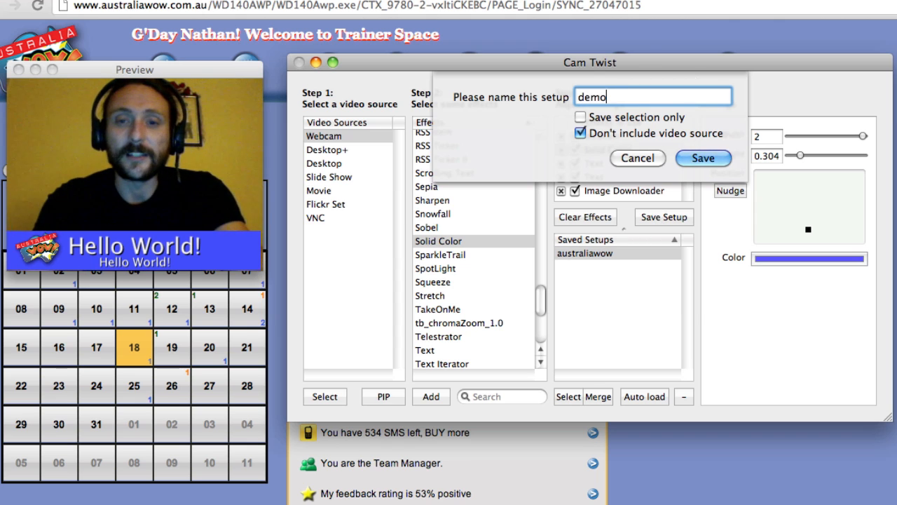
pyautogui.moveTo(620, 118)
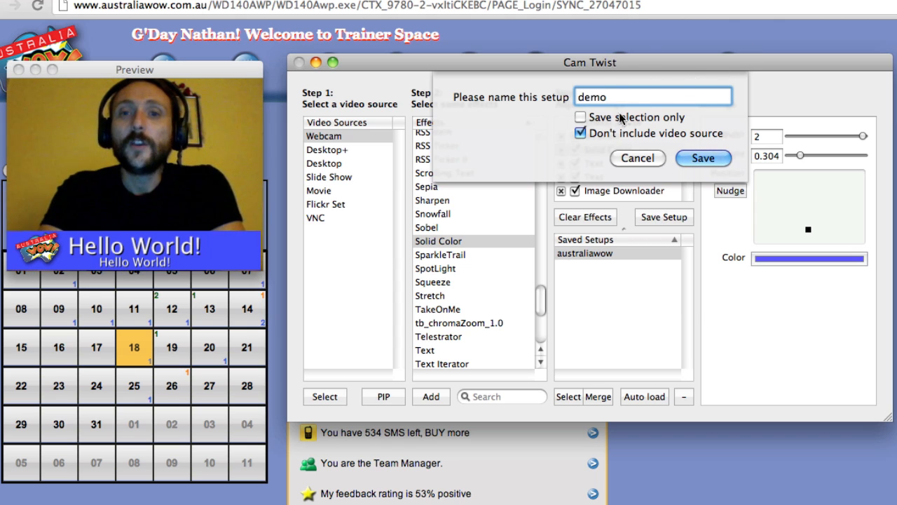
pyautogui.click(580, 117)
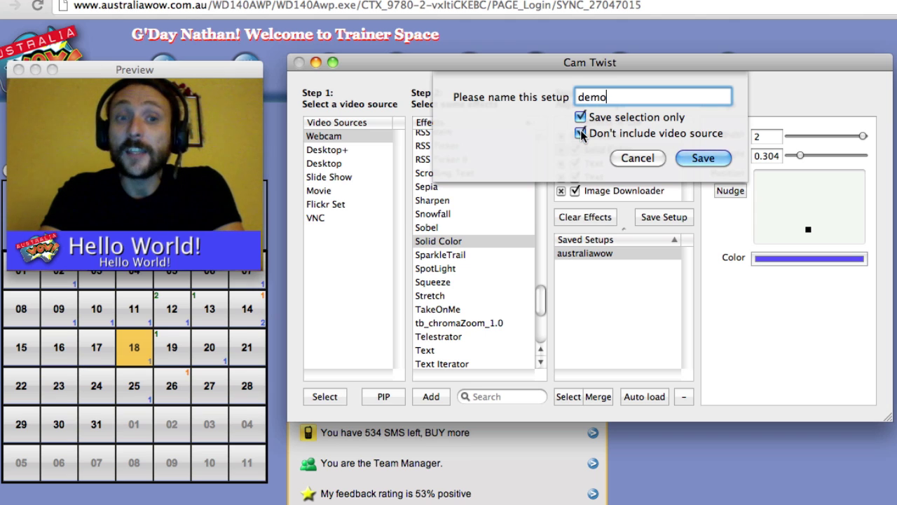
pyautogui.click(580, 133)
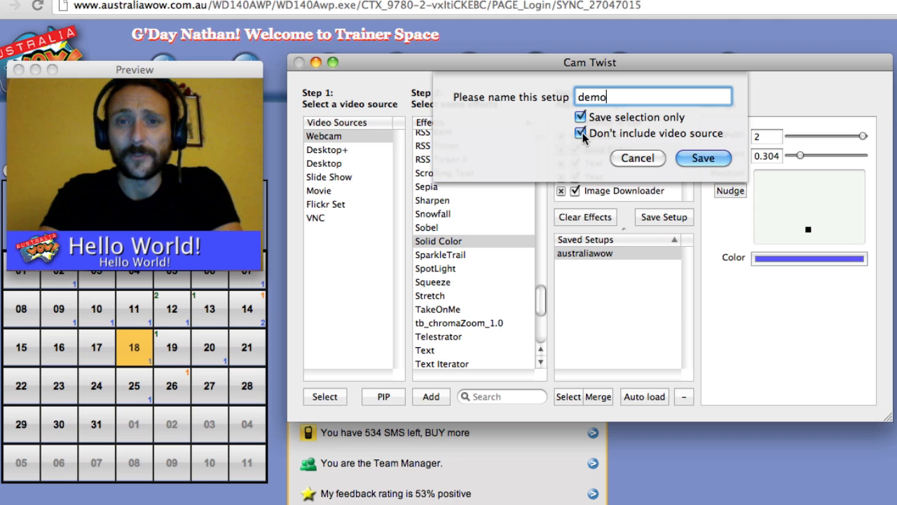
pyautogui.click(580, 133)
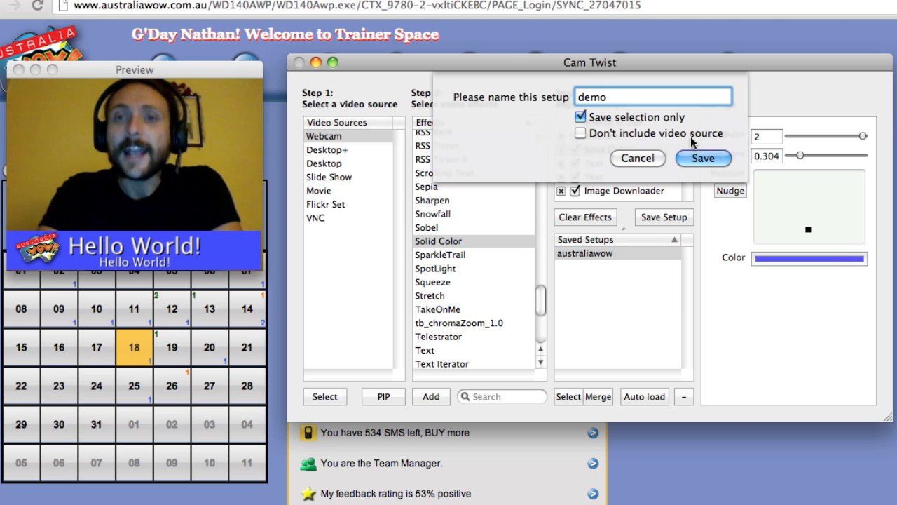
pyautogui.click(702, 157)
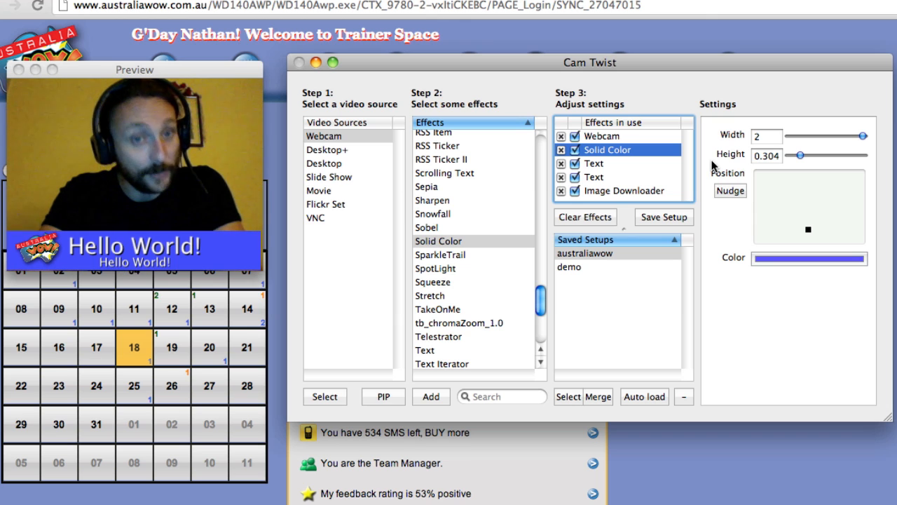
pyautogui.moveTo(569, 228)
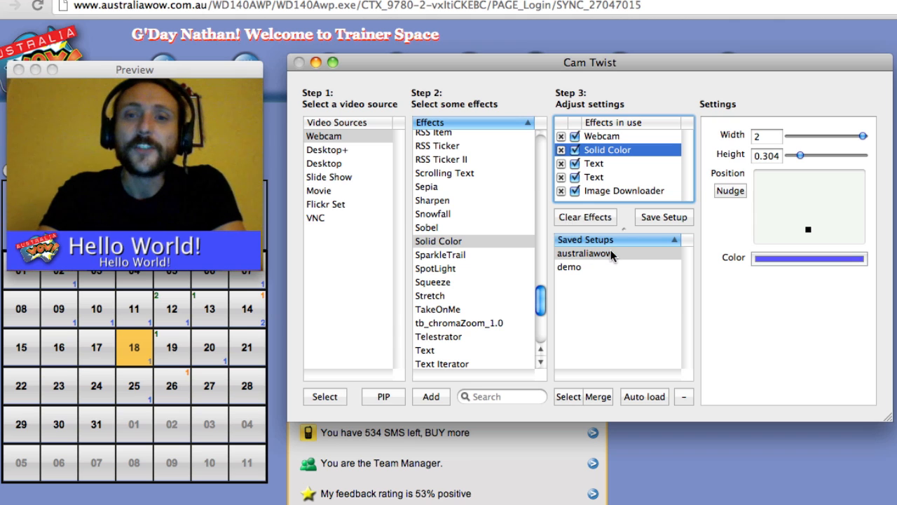
pyautogui.moveTo(589, 227)
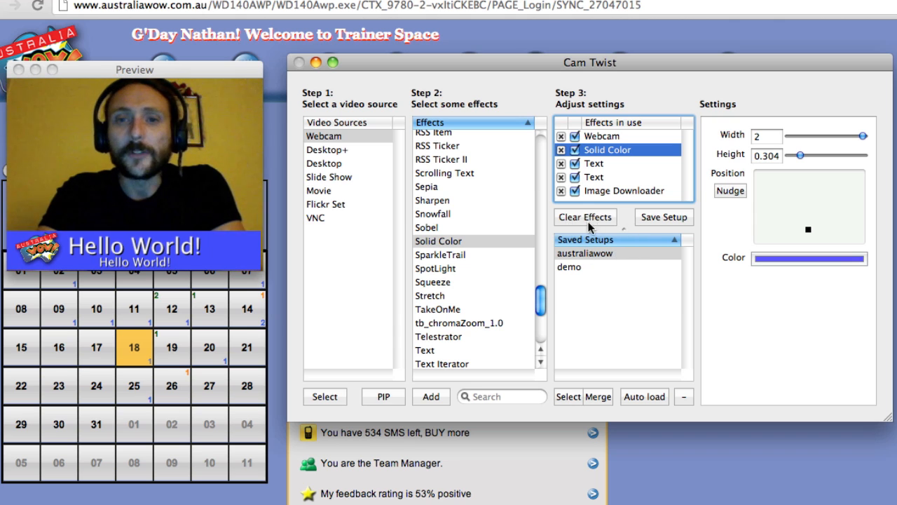
# Step: Clear all effects, reload the australiawow setup and enable the name and website overlays
pyautogui.click(584, 216)
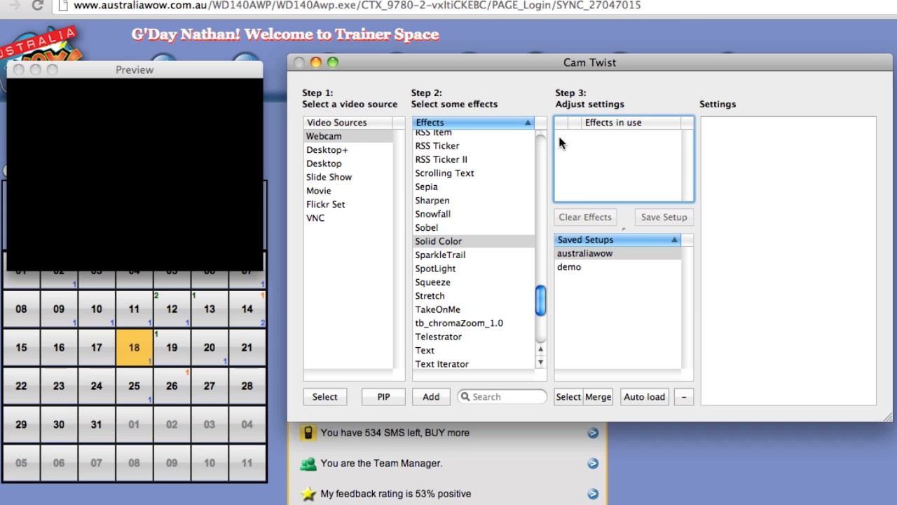
pyautogui.moveTo(592, 259)
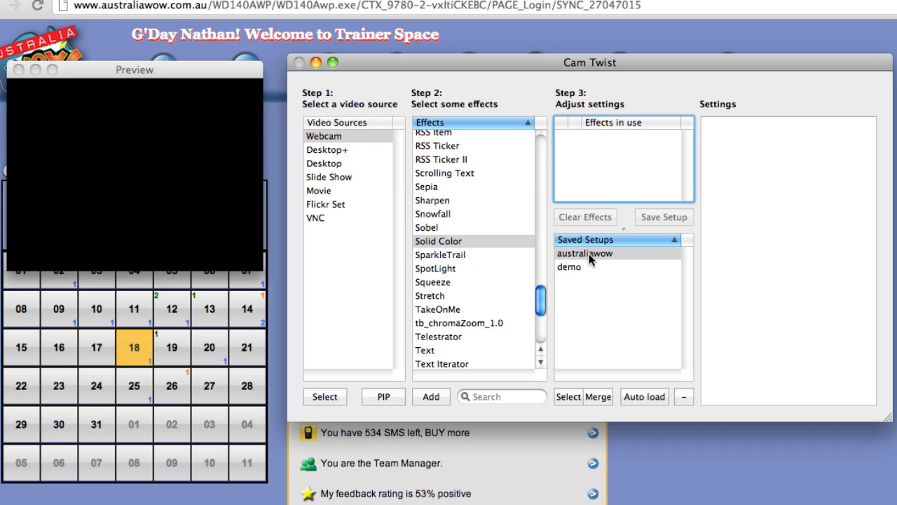
pyautogui.click(584, 252)
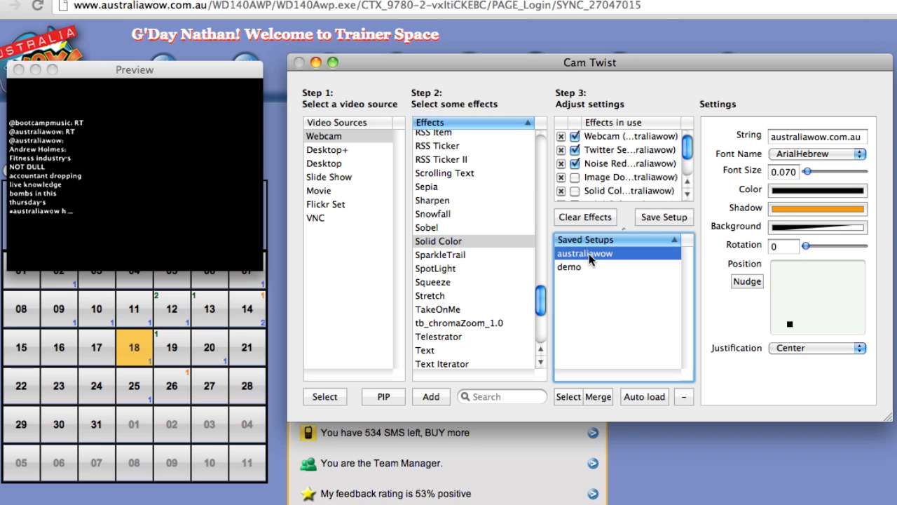
pyautogui.moveTo(600, 185)
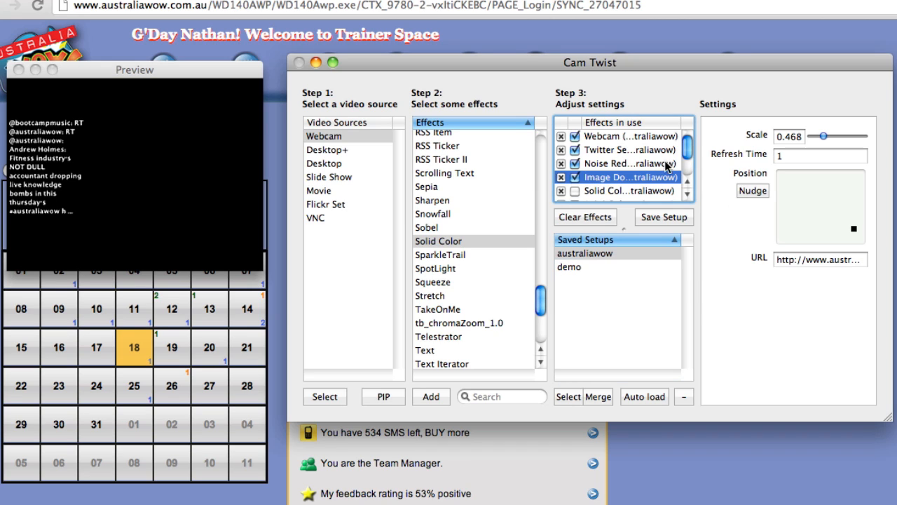
pyautogui.scroll(-3)
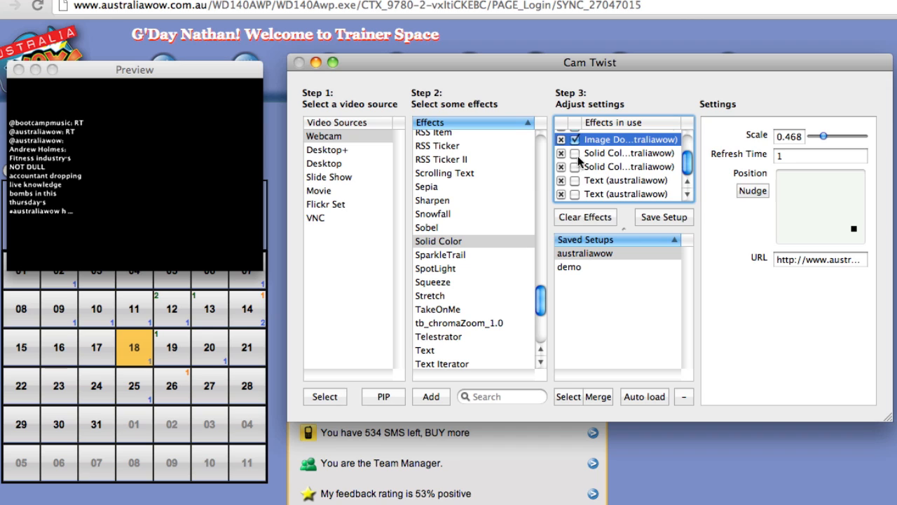
pyautogui.click(625, 180)
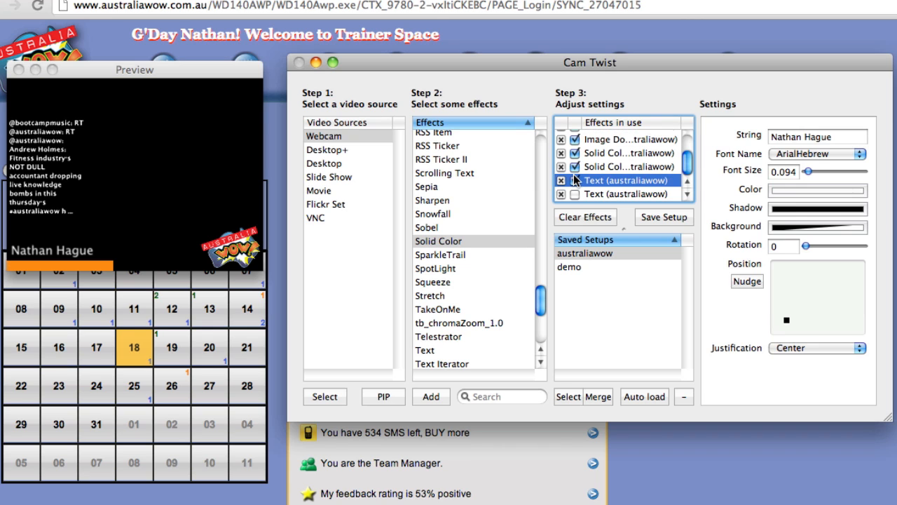
pyautogui.click(625, 193)
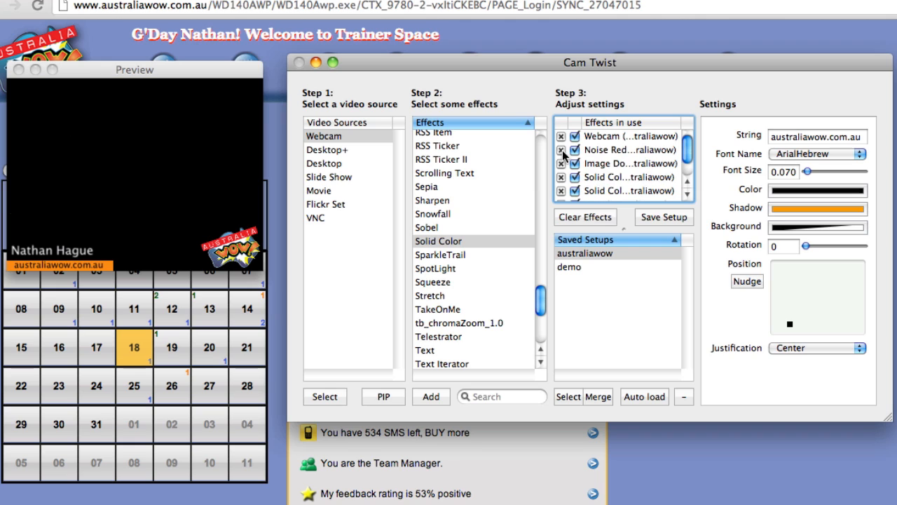
pyautogui.moveTo(587, 177)
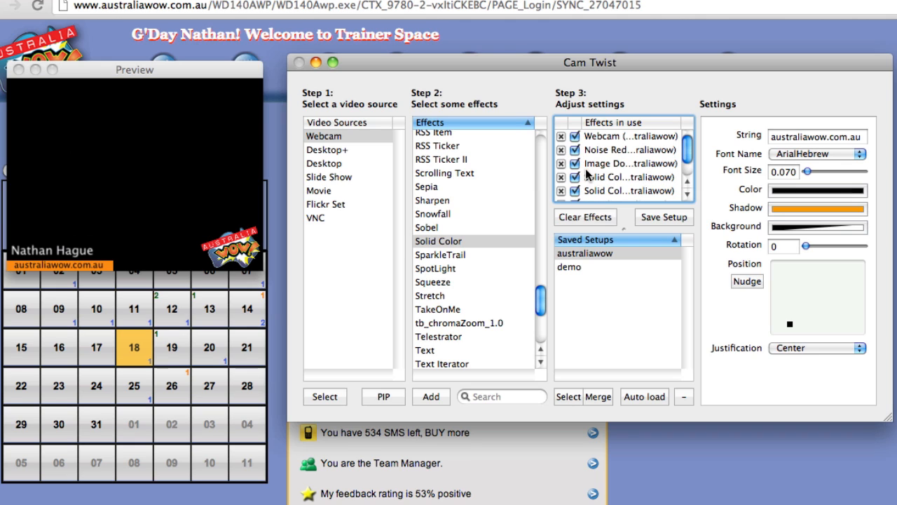
pyautogui.moveTo(625, 221)
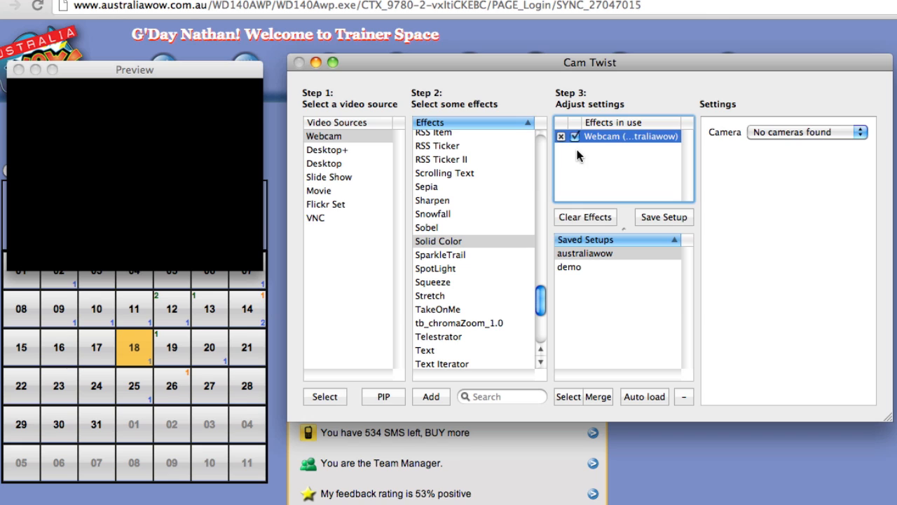
# Step: Clear the effects again, reload australiawow and turn on the website text overlay
pyautogui.click(583, 252)
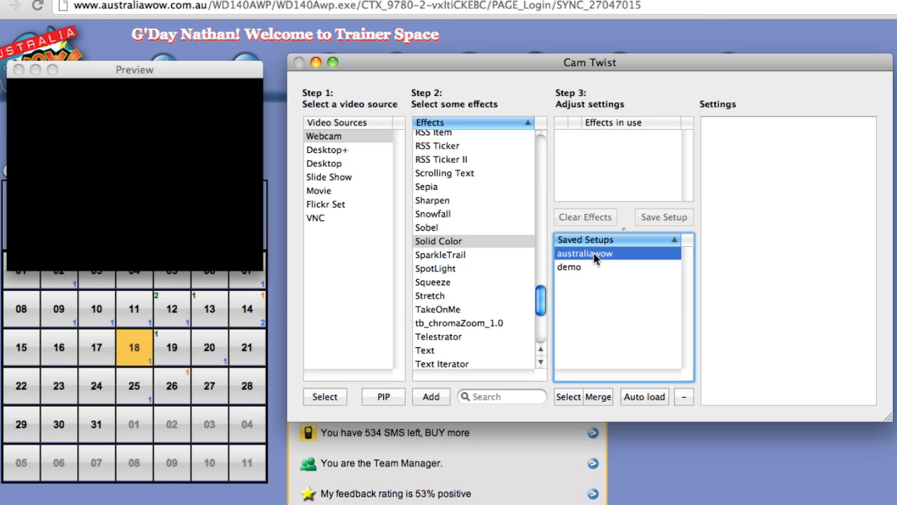
pyautogui.click(568, 395)
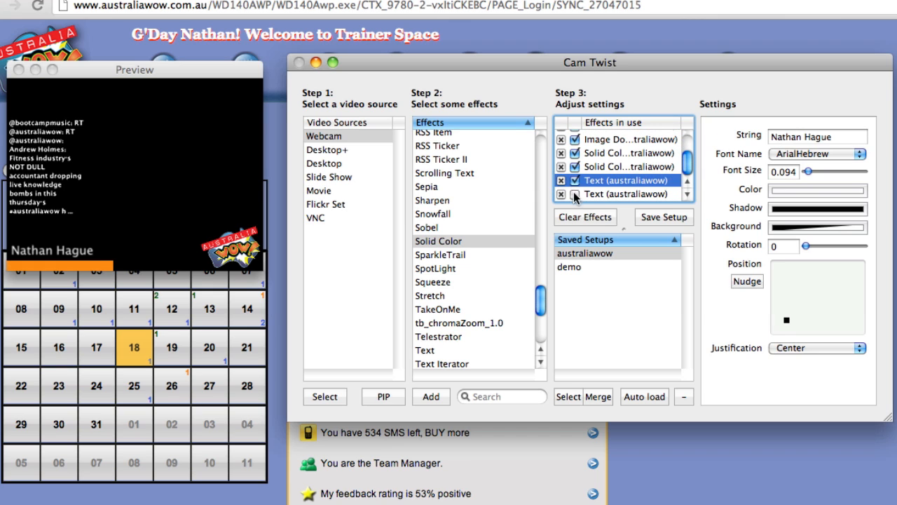
pyautogui.click(687, 135)
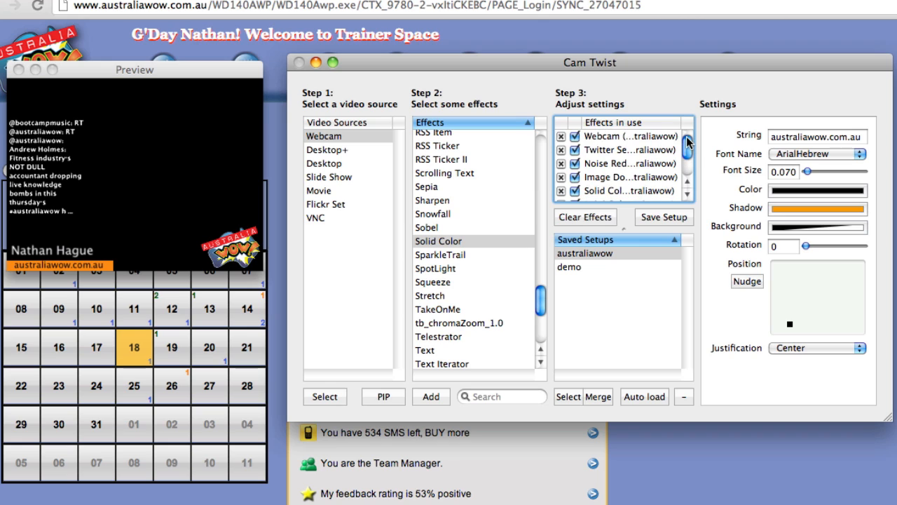
pyautogui.moveTo(614, 138)
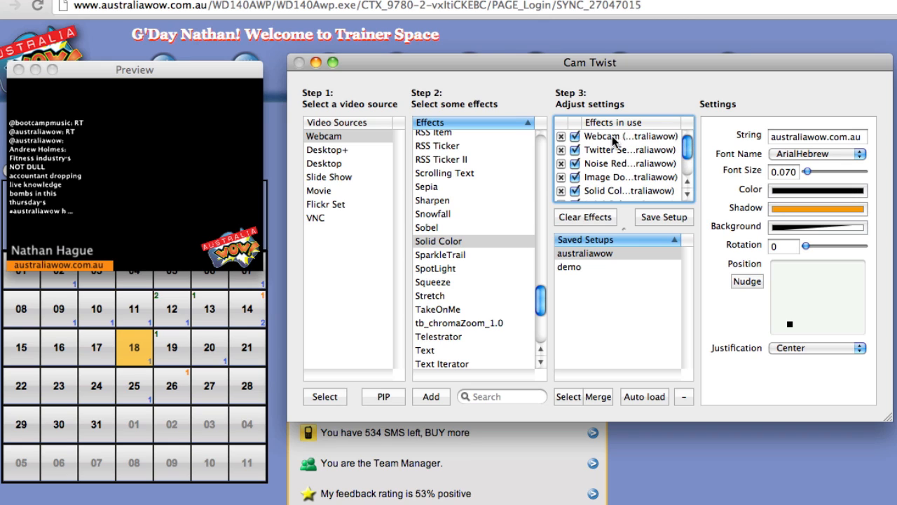
pyautogui.click(624, 136)
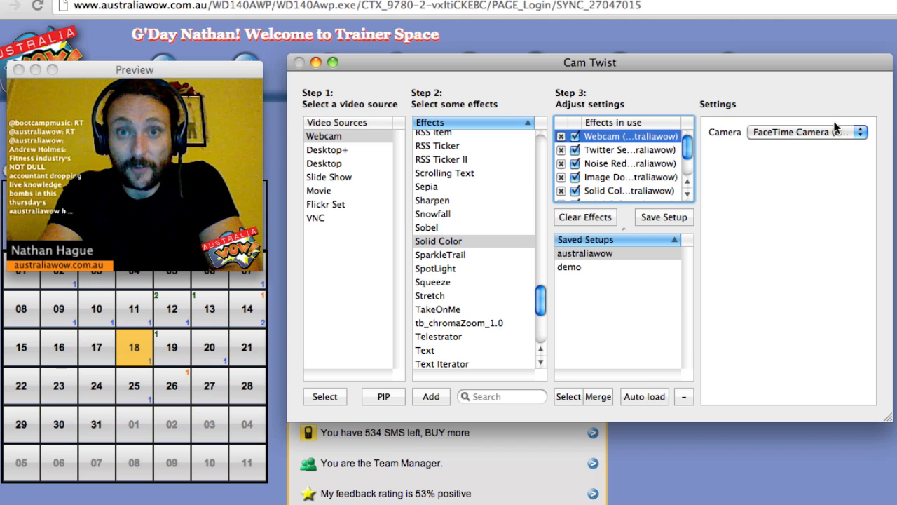
pyautogui.moveTo(762, 176)
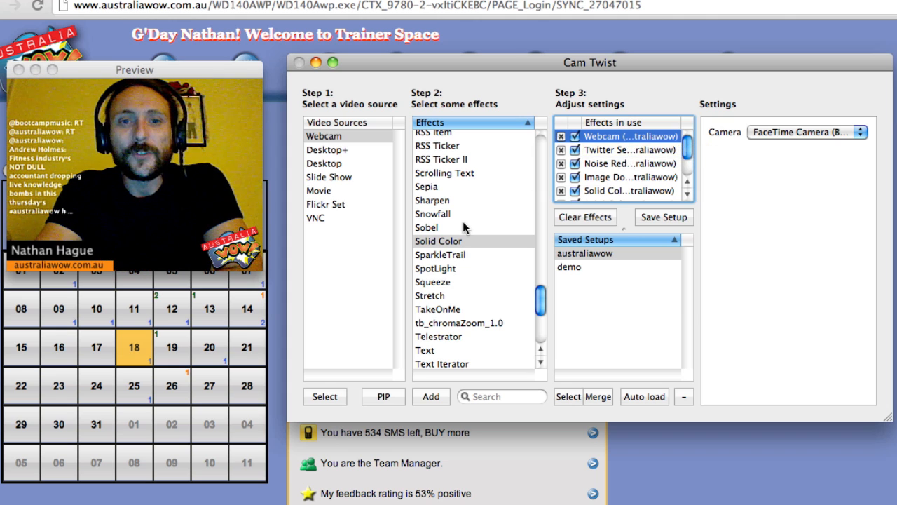
# Step: Show the settings of the Twitter Search overlay with its #australiawow query
pyautogui.scroll(-3)
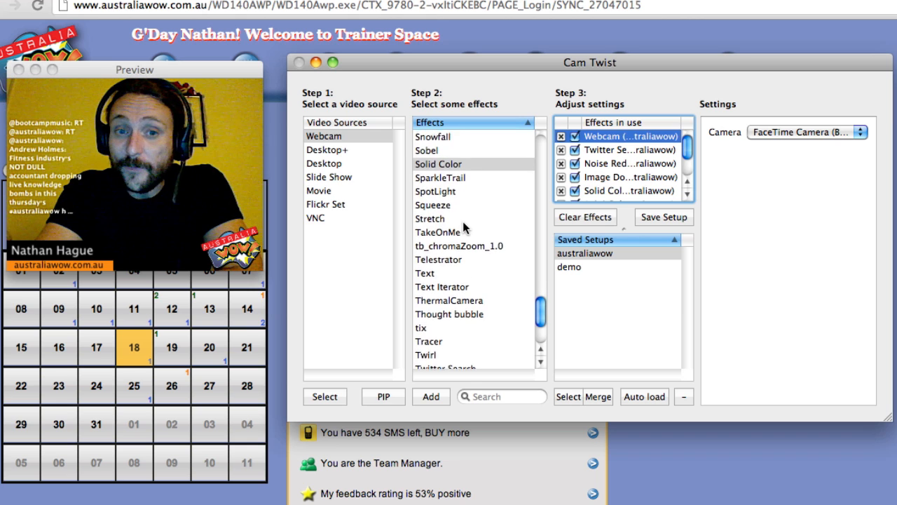
pyautogui.scroll(-3)
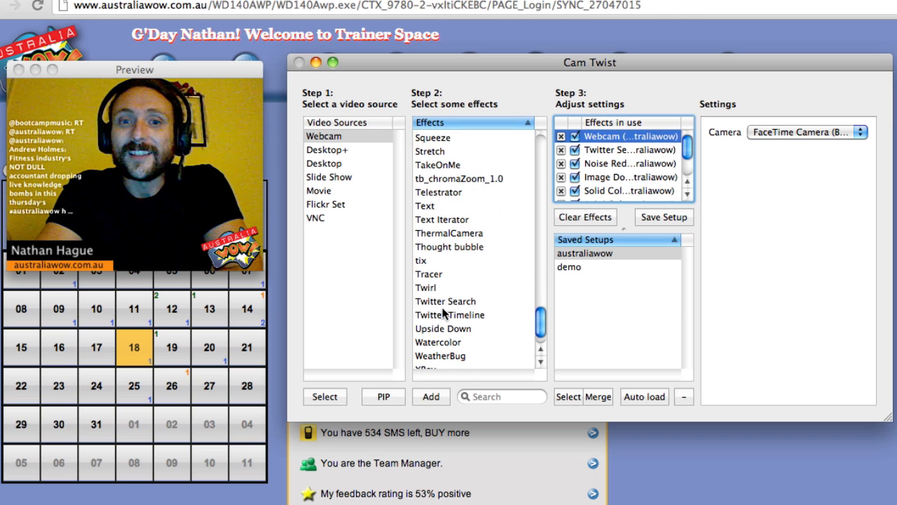
pyautogui.click(449, 314)
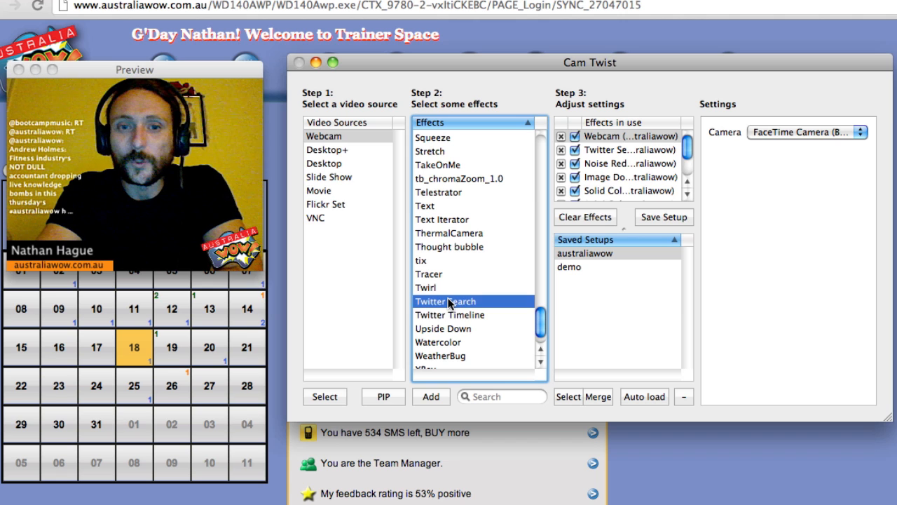
pyautogui.moveTo(463, 300)
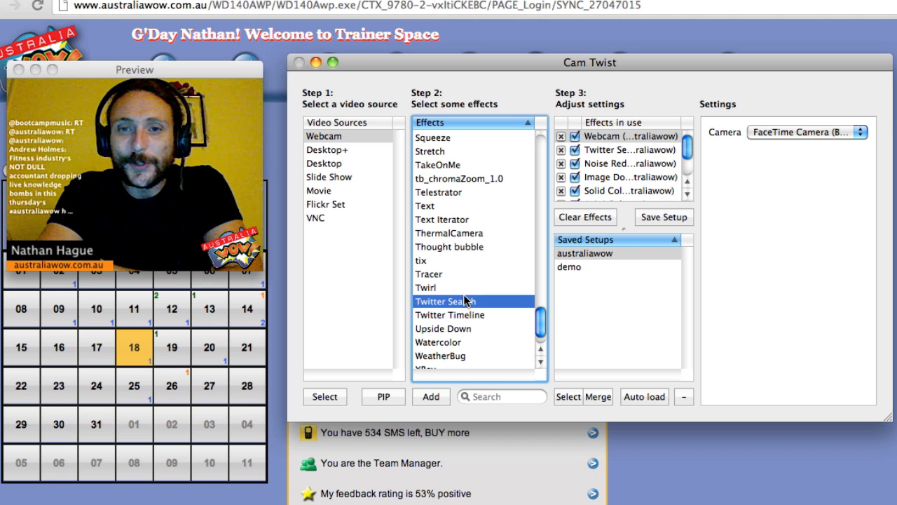
pyautogui.moveTo(589, 184)
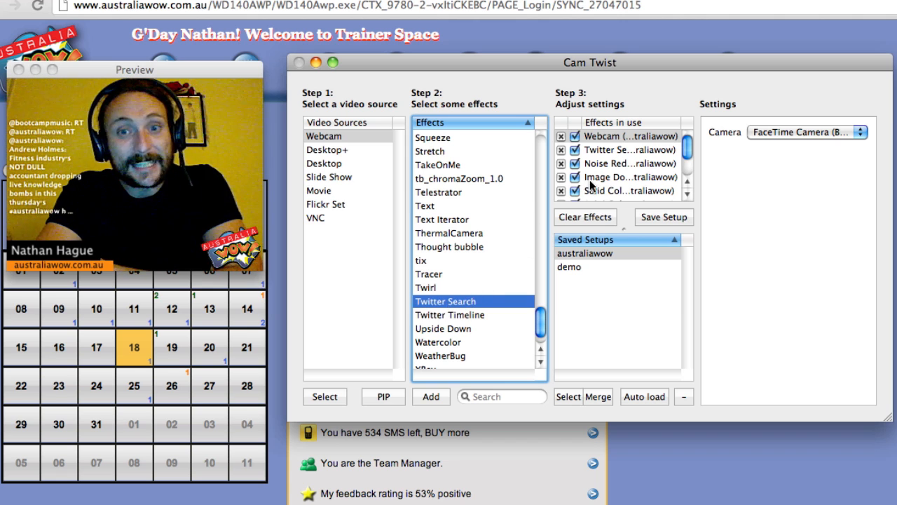
pyautogui.click(630, 149)
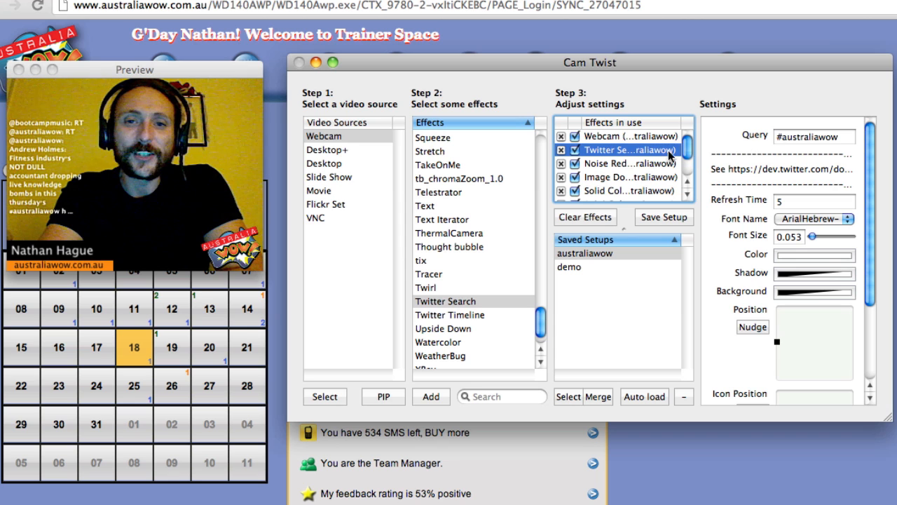
pyautogui.moveTo(698, 140)
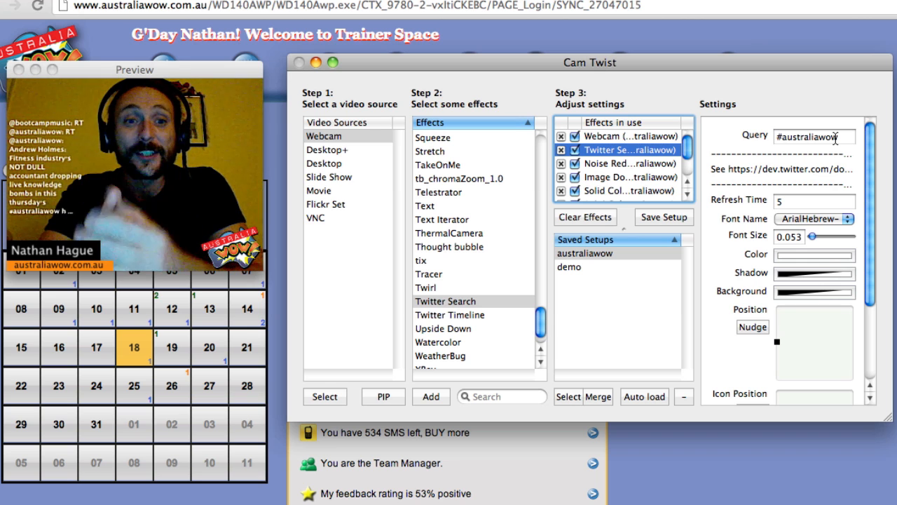
pyautogui.click(813, 202)
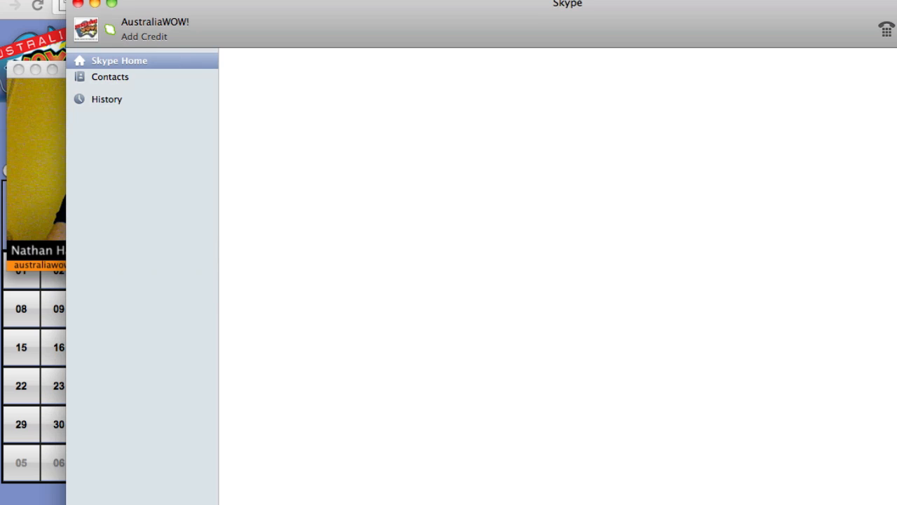
pyautogui.moveTo(636, 49)
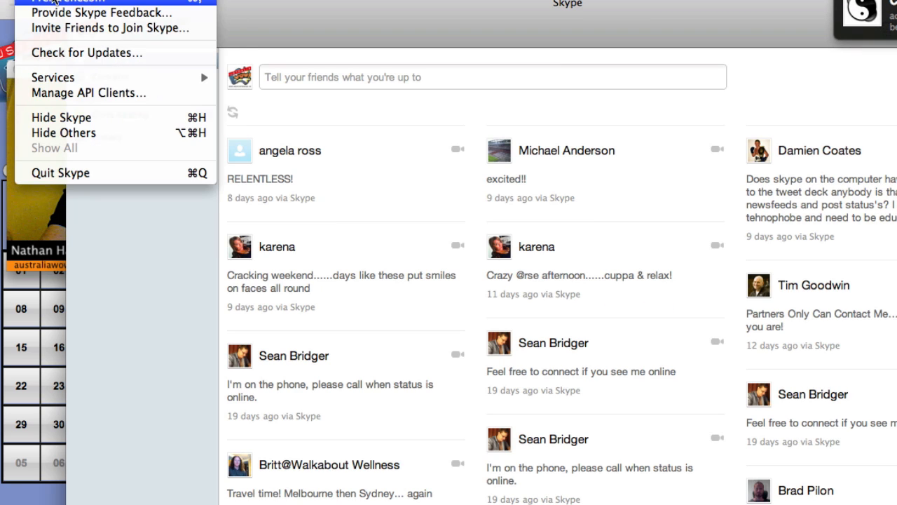
# Step: Bring up Skype's preferences on the Audio/Video page
pyautogui.click(68, 1)
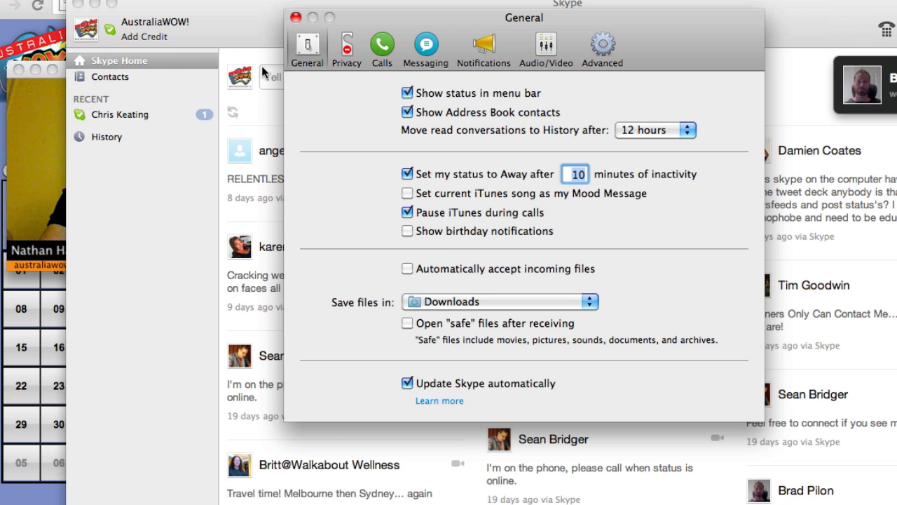
pyautogui.moveTo(549, 45)
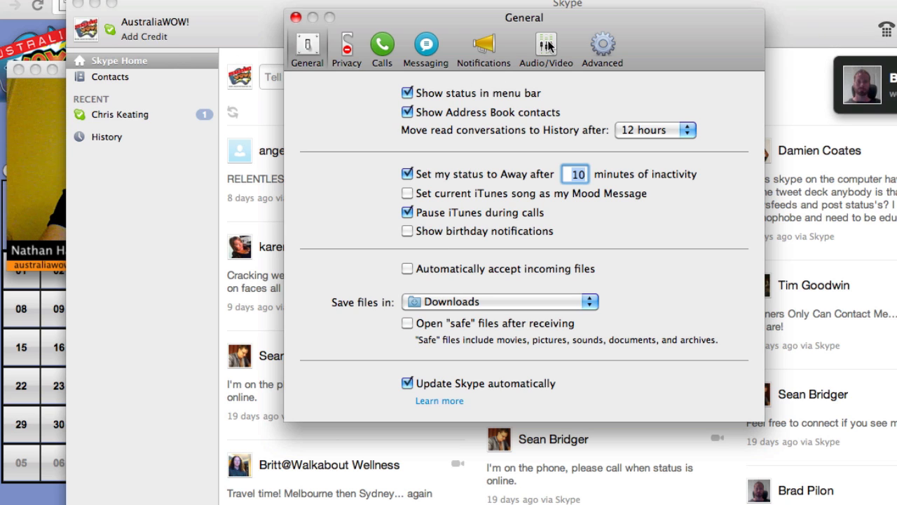
pyautogui.click(547, 45)
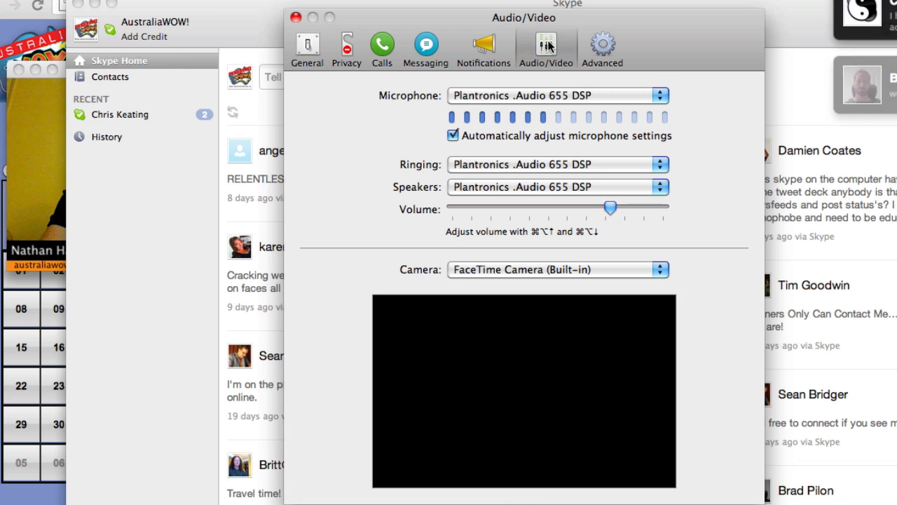
pyautogui.moveTo(684, 217)
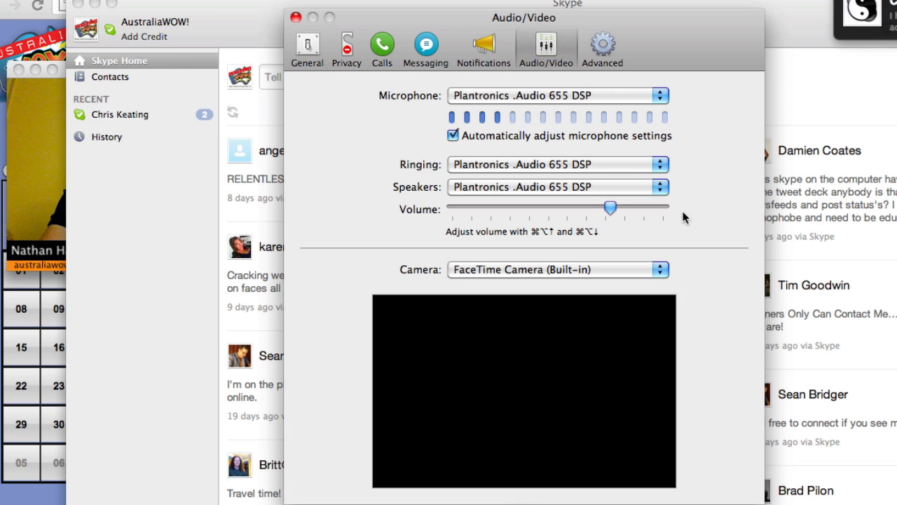
pyautogui.moveTo(668, 270)
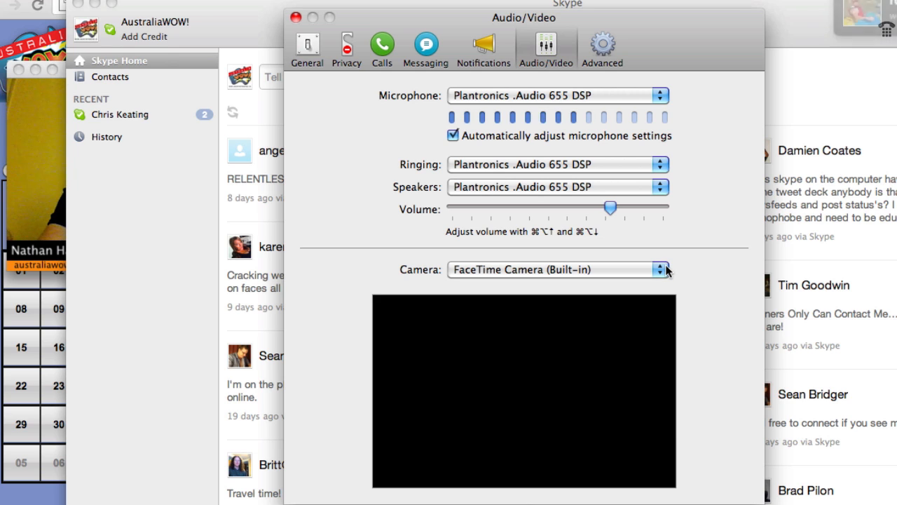
# Step: Set Skype's camera to CamTwist so the preview shows the name and logo overlays
pyautogui.click(658, 269)
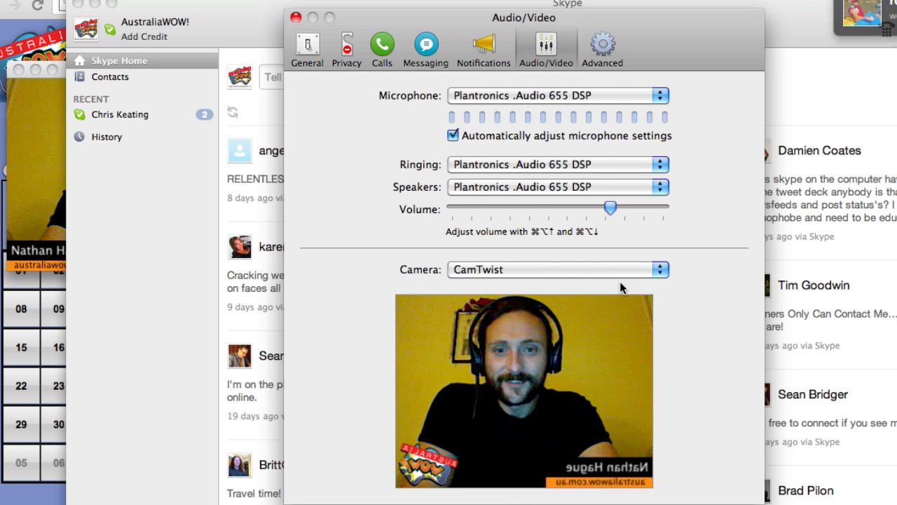
pyautogui.moveTo(706, 317)
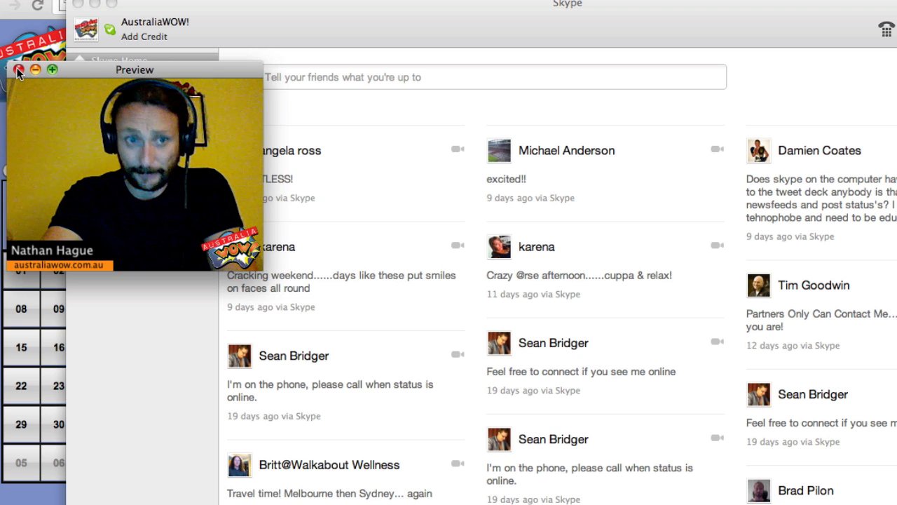
# Step: Close the CamTwist preview window and hide the CamTwist main window
pyautogui.click(20, 70)
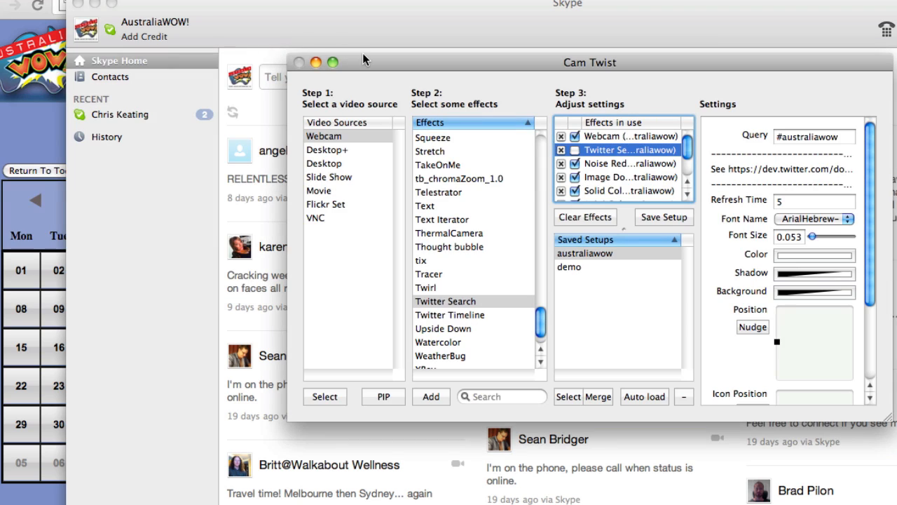
pyautogui.moveTo(316, 62)
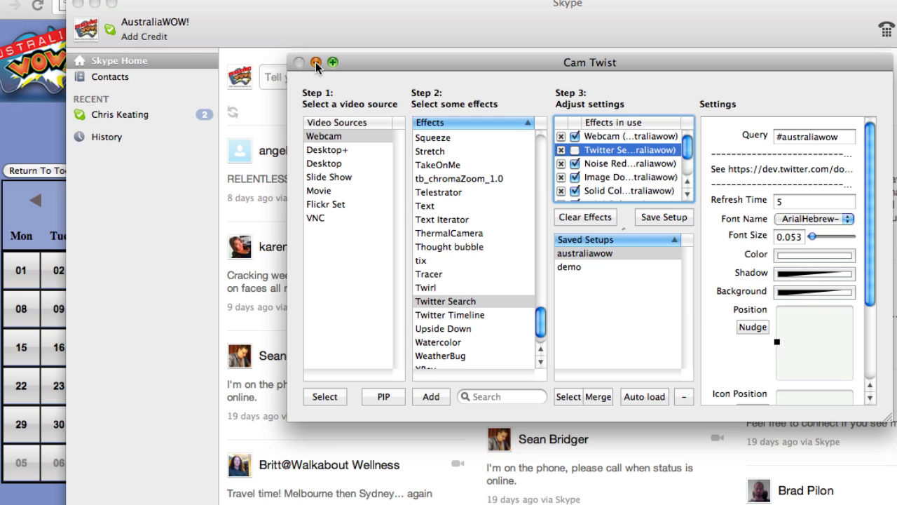
pyautogui.click(300, 62)
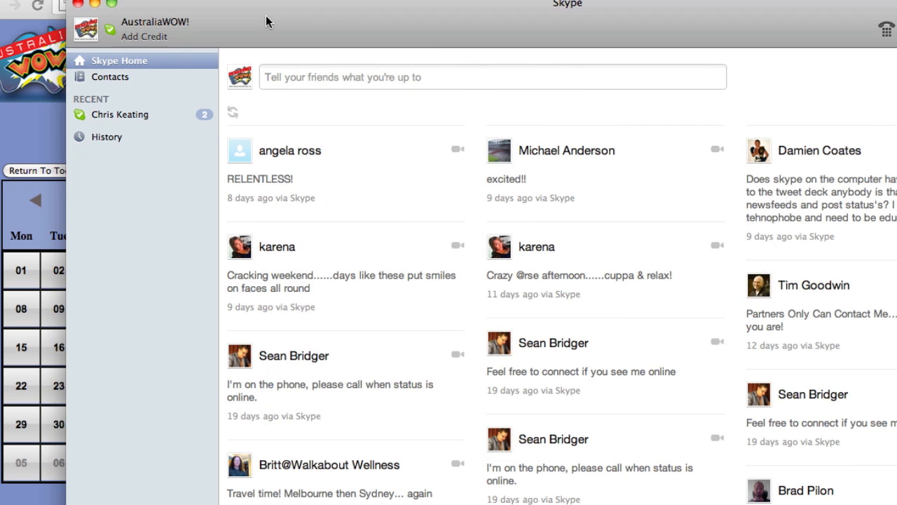
pyautogui.moveTo(433, 47)
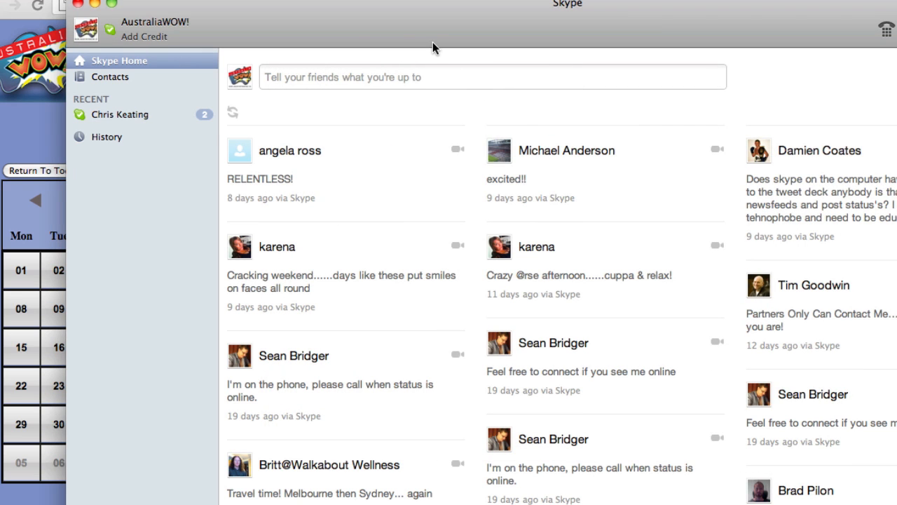
pyautogui.moveTo(624, 115)
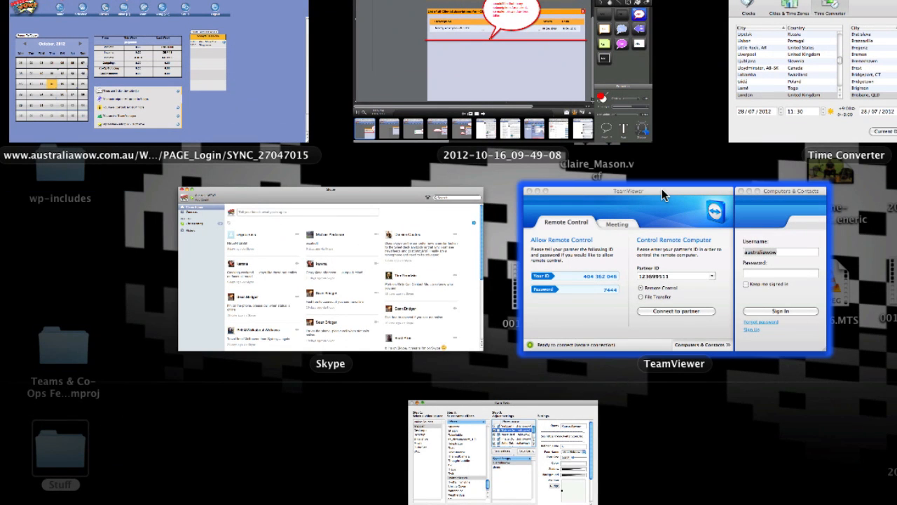
pyautogui.moveTo(717, 221)
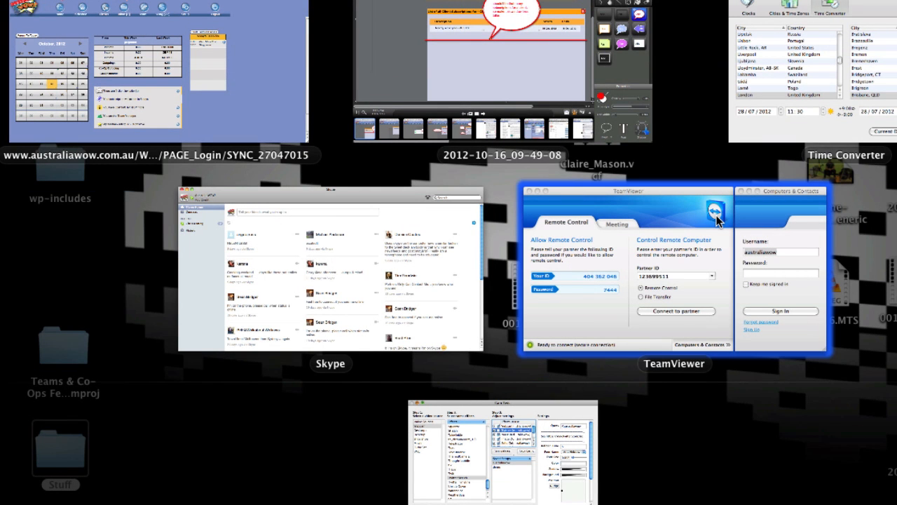
pyautogui.moveTo(693, 331)
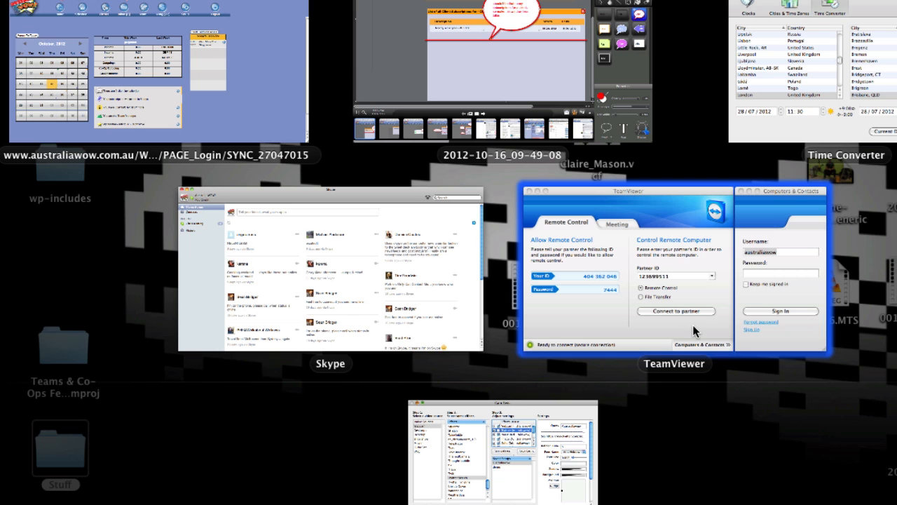